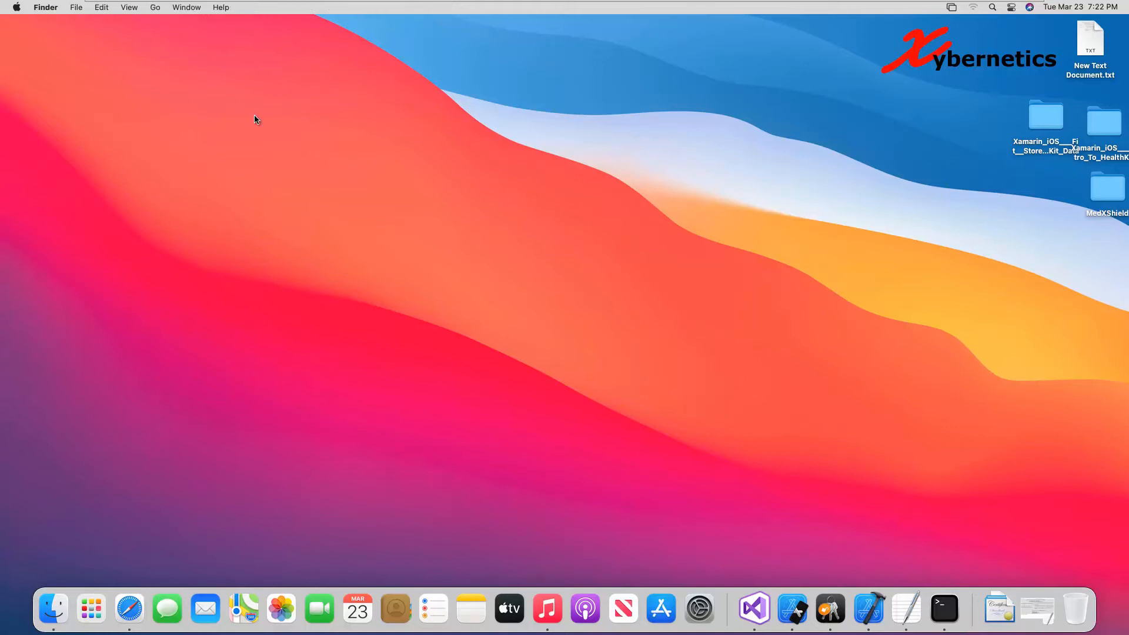
Check the VM's removable devices, then launch Xcode 12.4 from Finder's Applications folder.
left_click(189, 7)
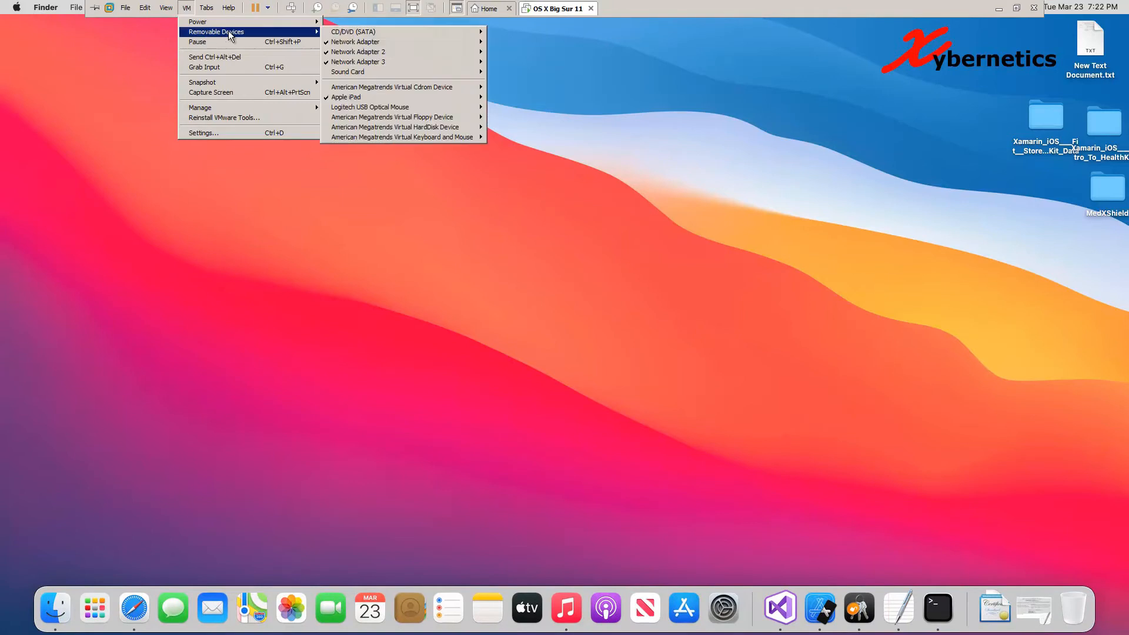
mouse_move(346, 97)
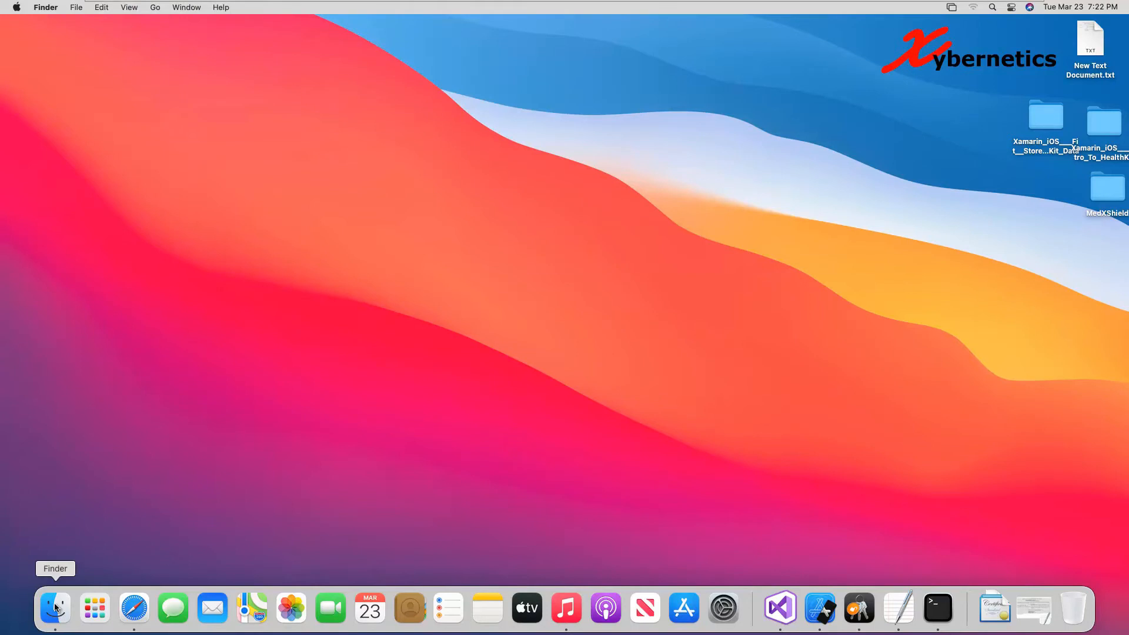
left_click(56, 609)
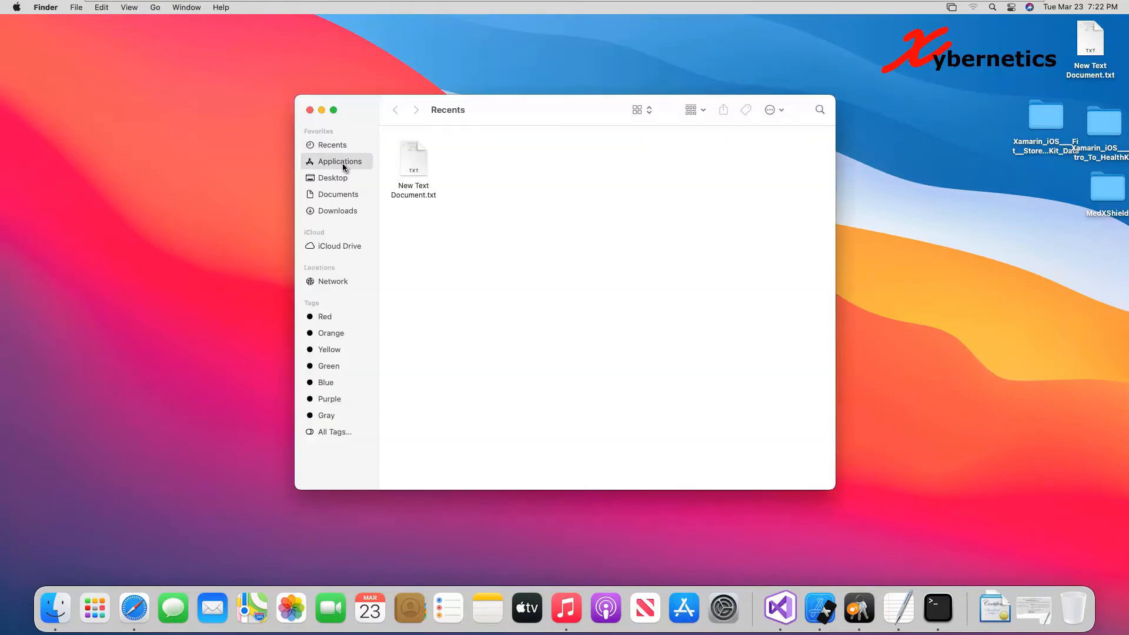
left_click(338, 162)
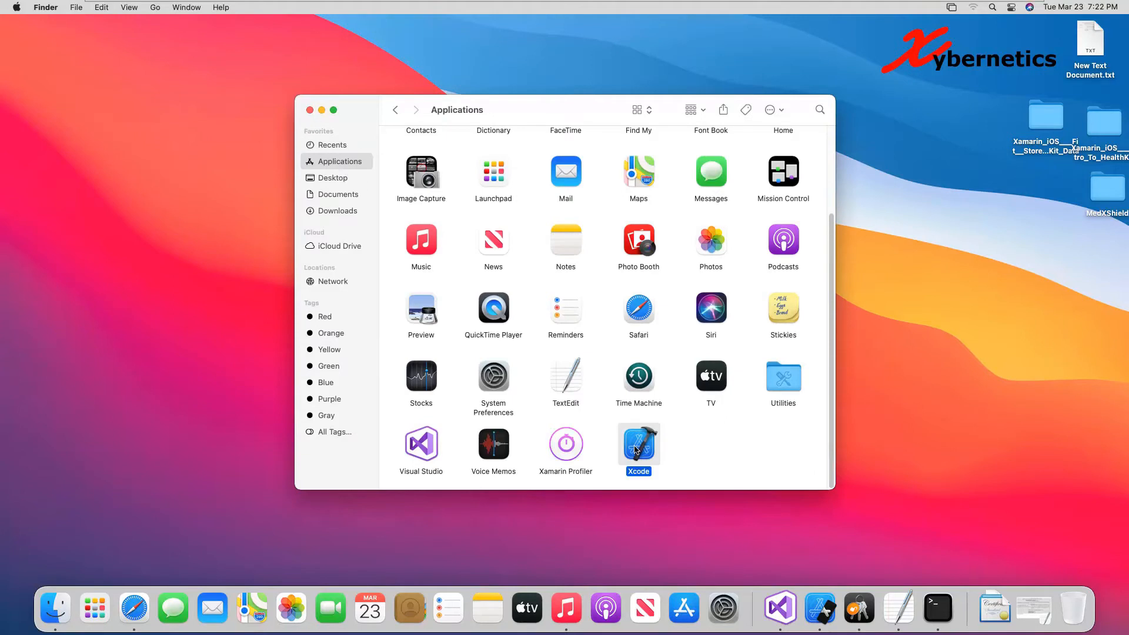
double_click(638, 444)
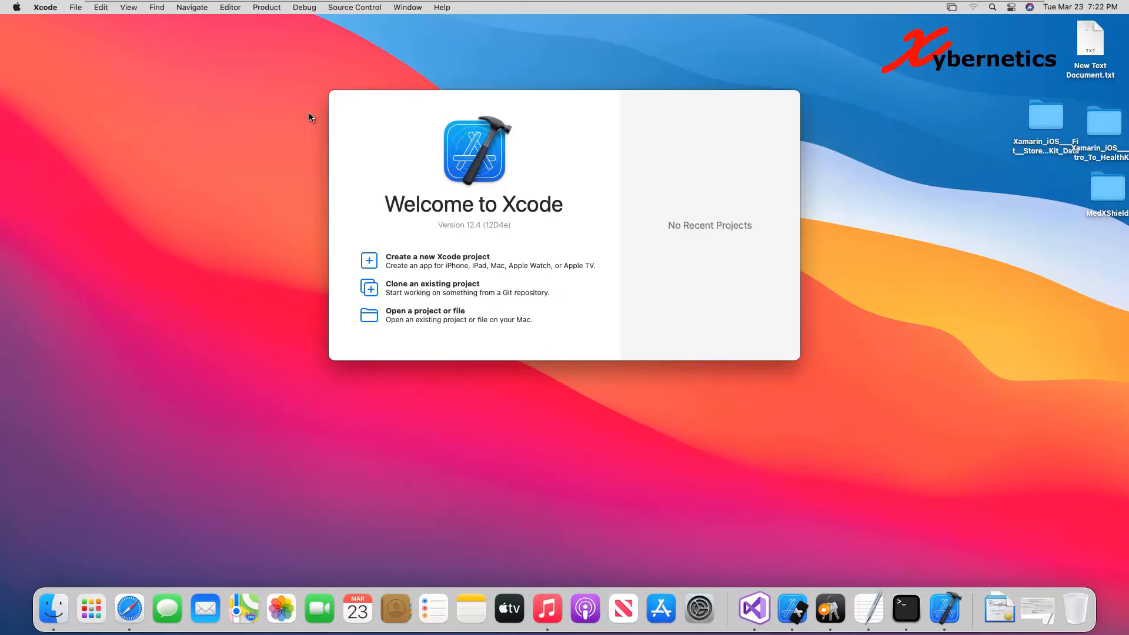
Show the Devices and Simulators window via the Window menu and view the iPhone 11 simulator details.
left_click(407, 7)
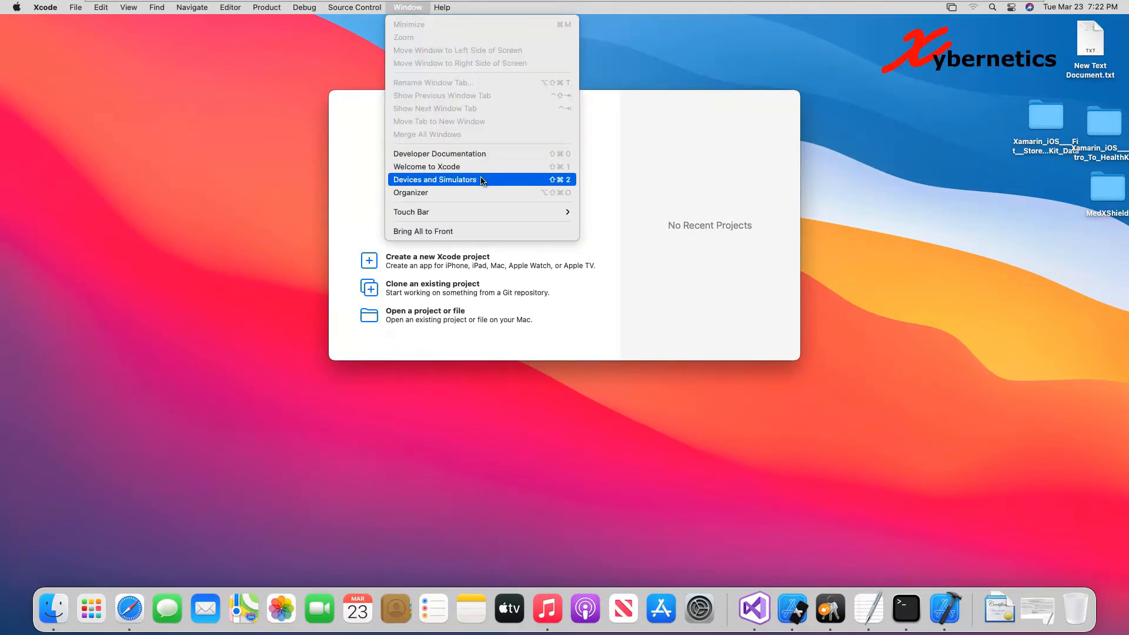
left_click(434, 179)
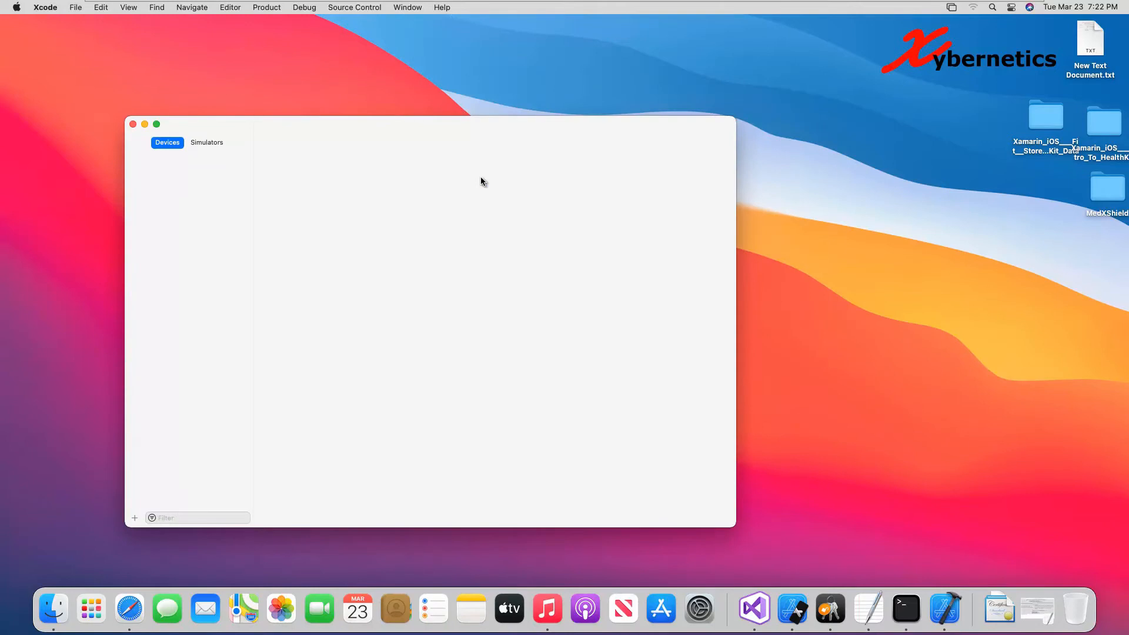
mouse_move(294, 329)
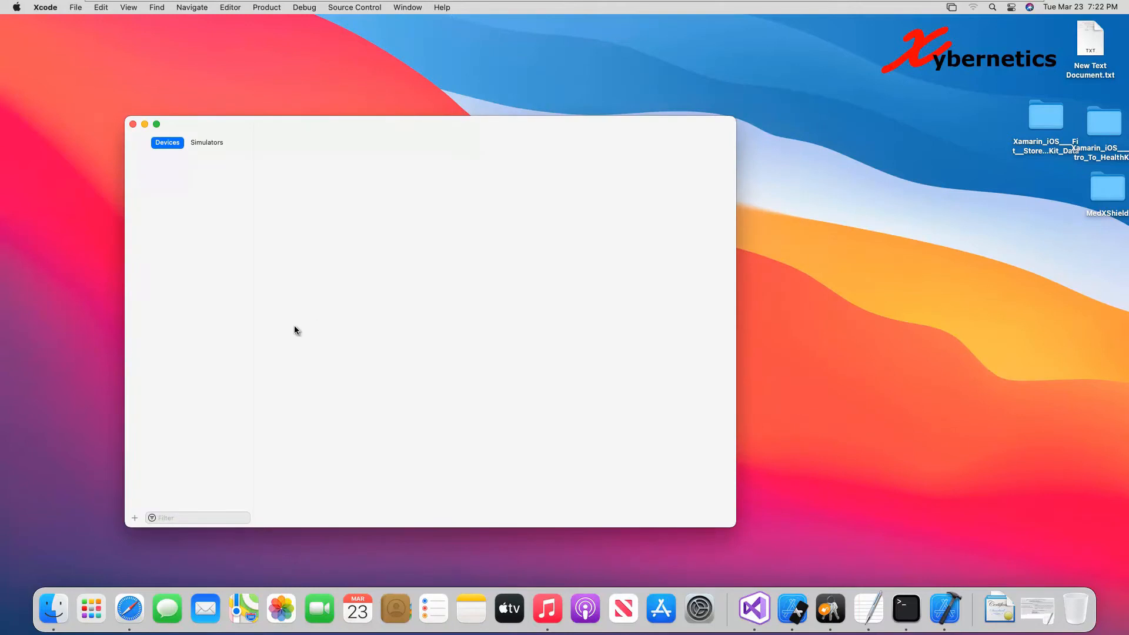
left_click(207, 143)
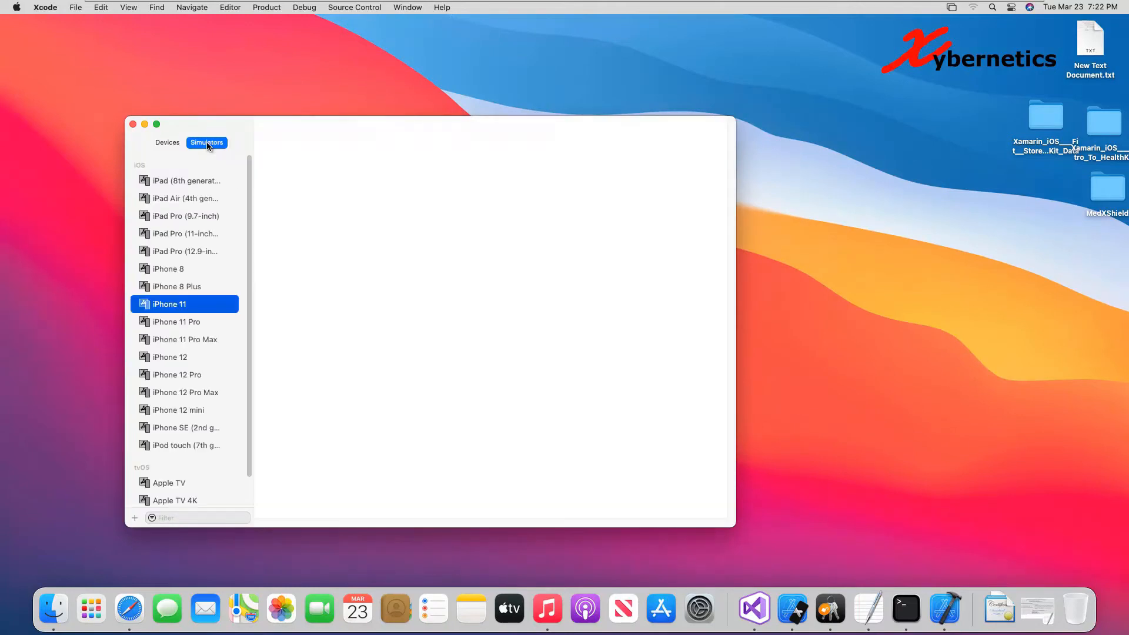
left_click(169, 304)
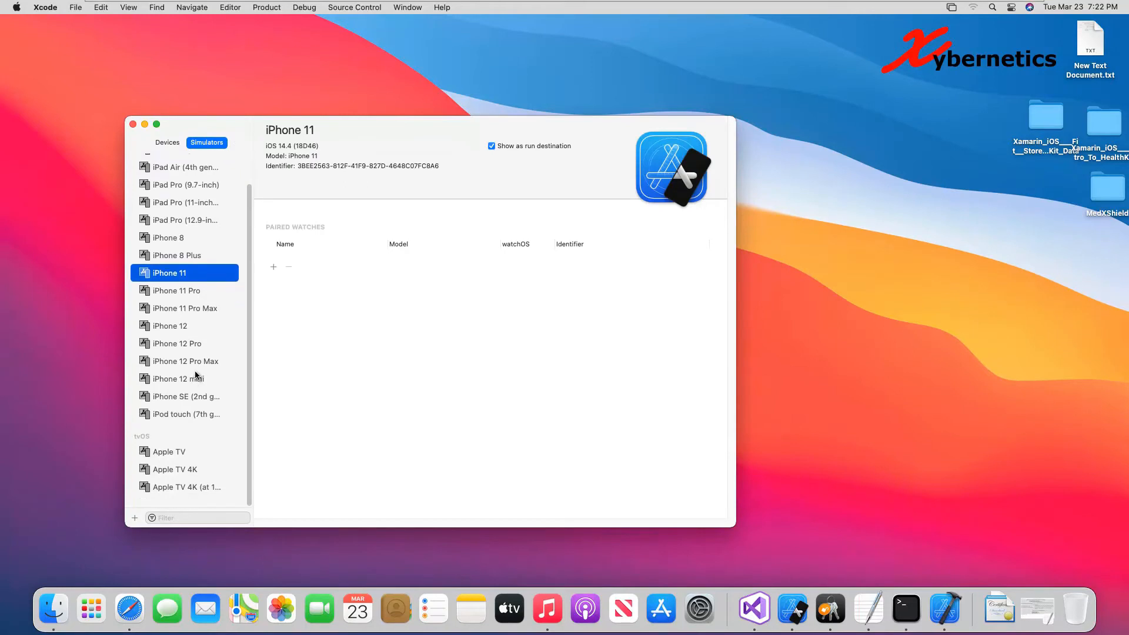
View the iPad Air (4th generation) simulator details and return to the empty Devices list.
scroll("up", 3)
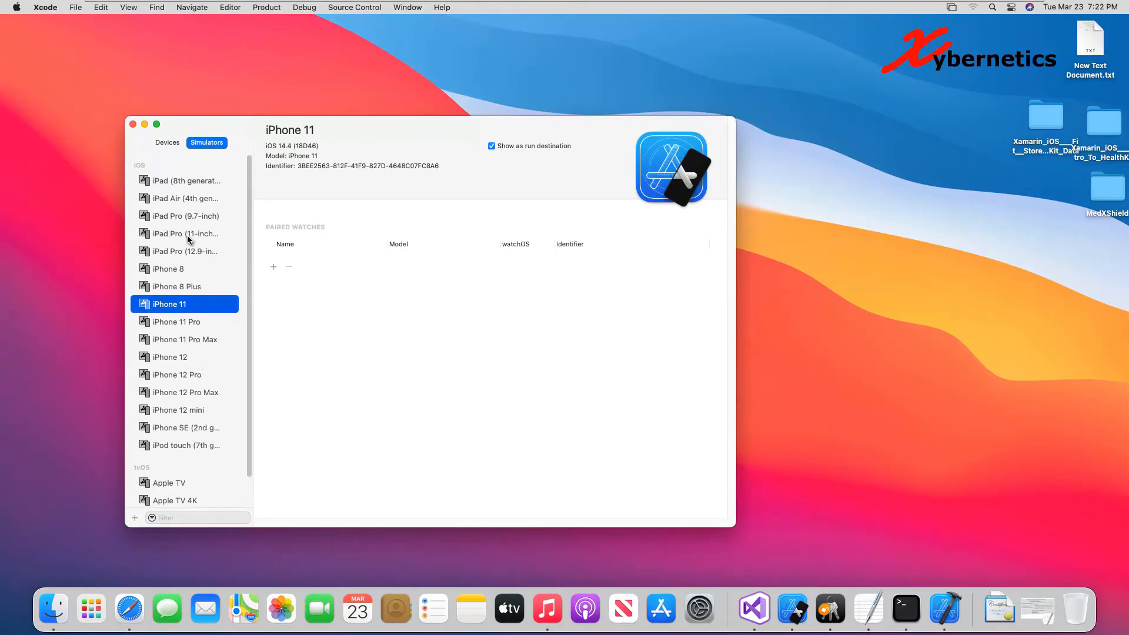
left_click(186, 198)
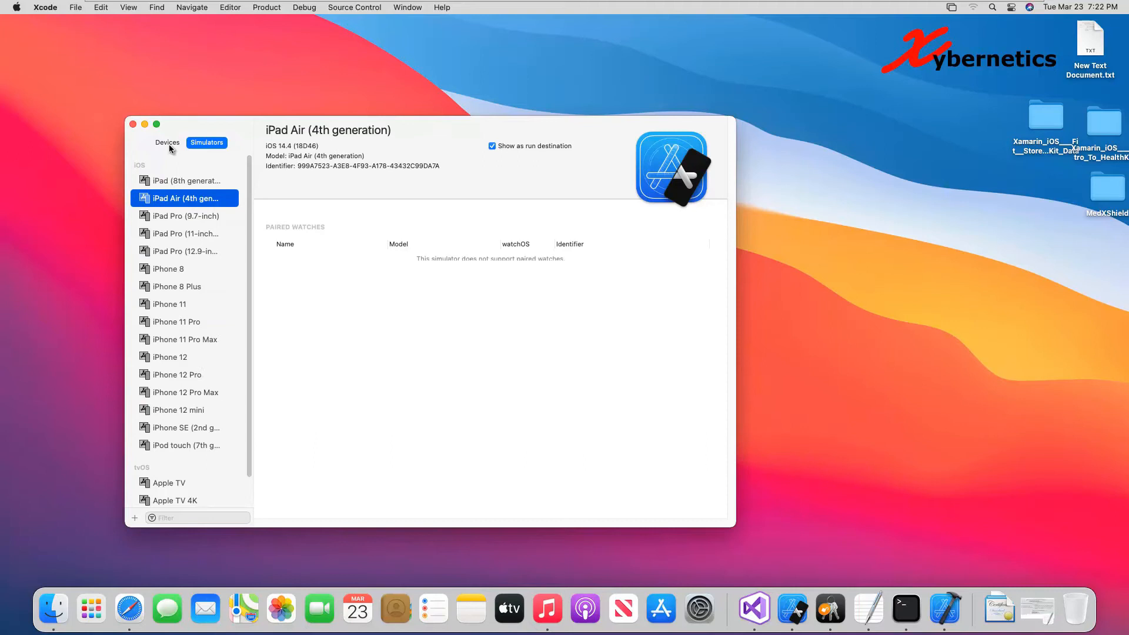
left_click(167, 142)
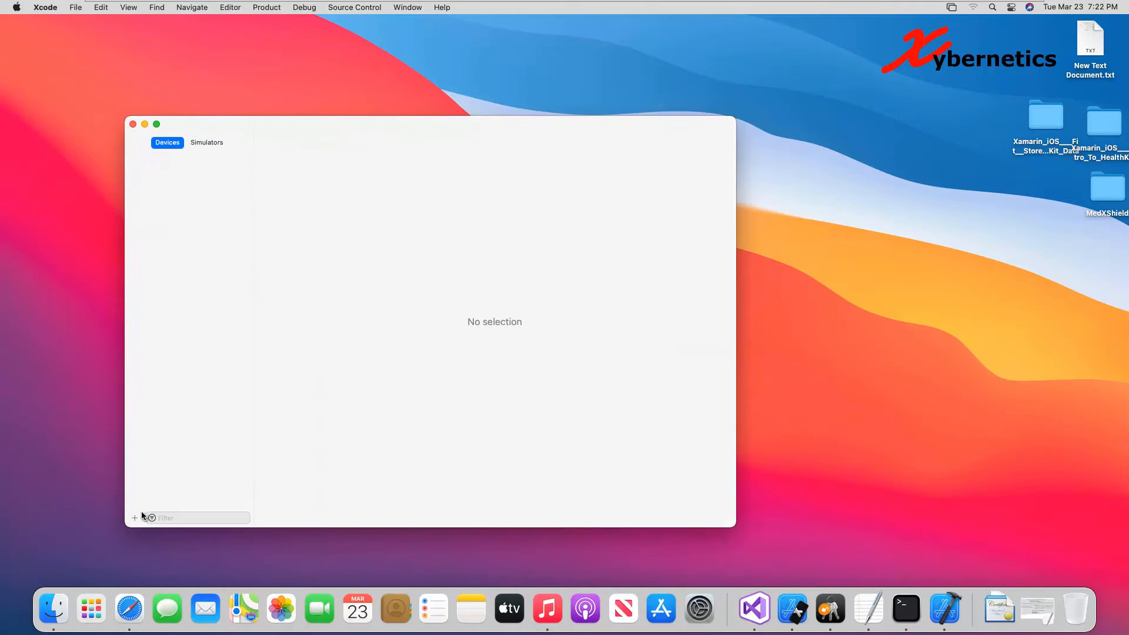
Try to set up a connected device, find none, and close the Devices and Simulators window.
left_click(134, 518)
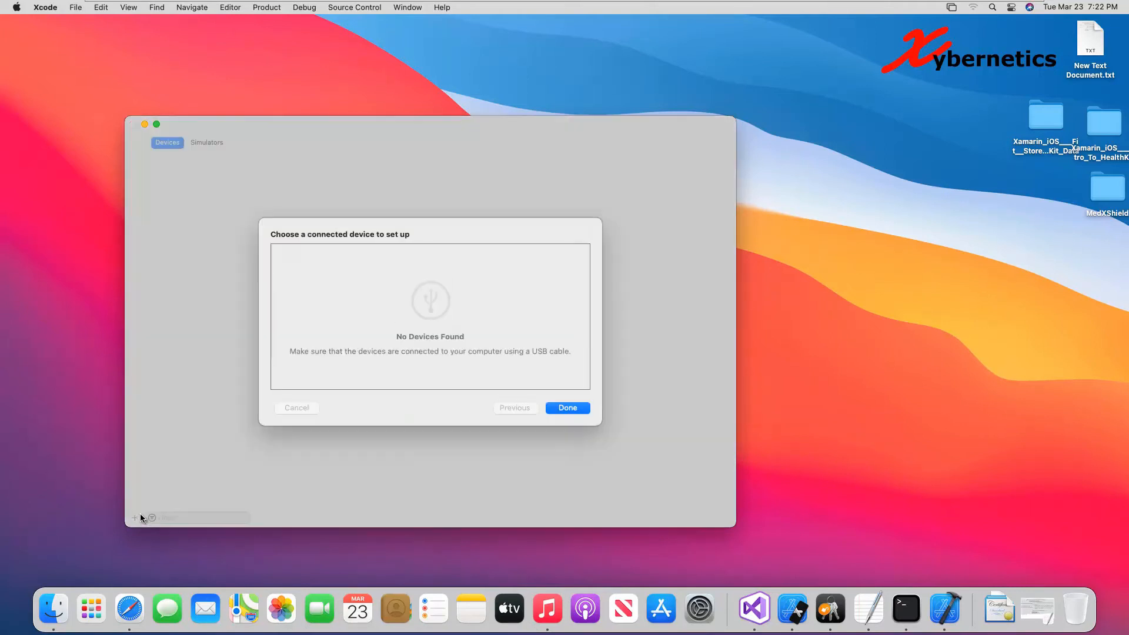
mouse_move(595, 434)
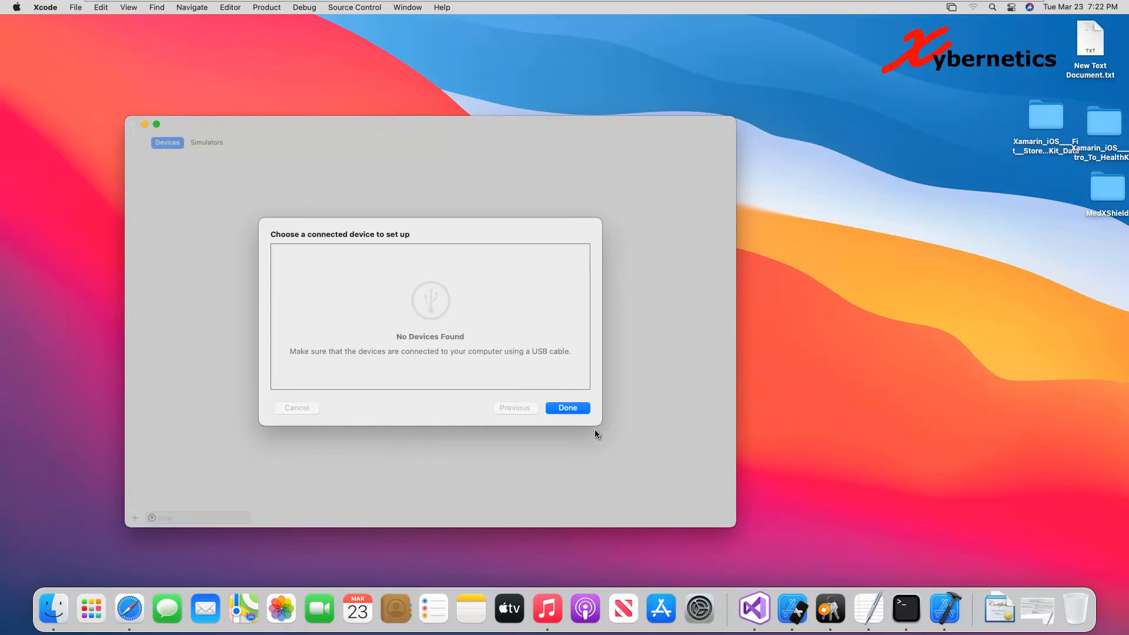
left_click(567, 408)
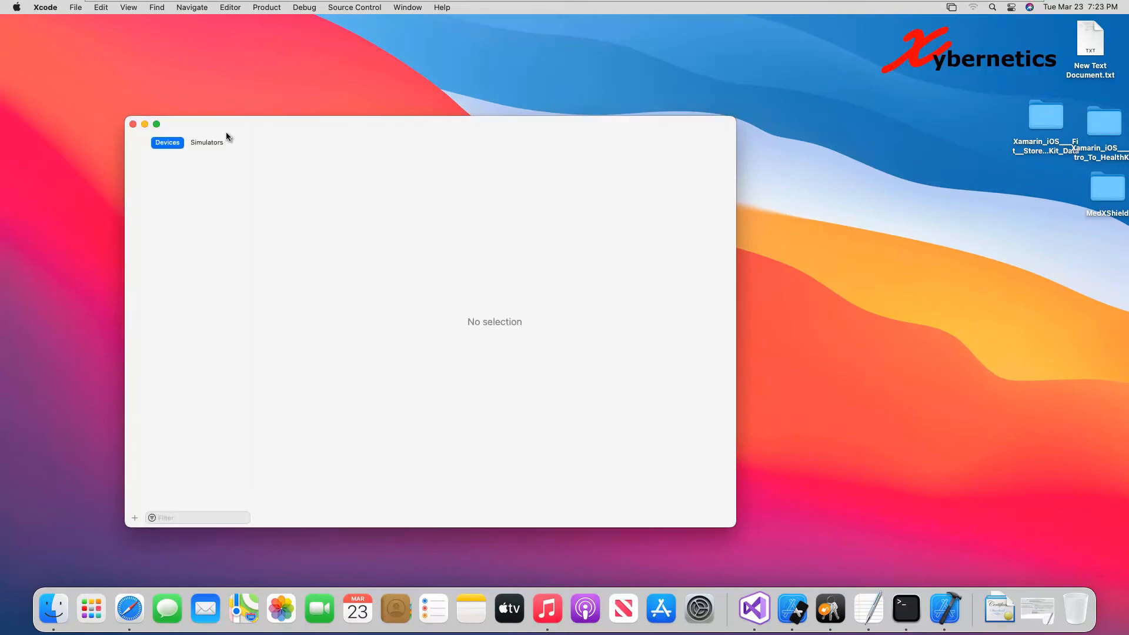
left_click(133, 124)
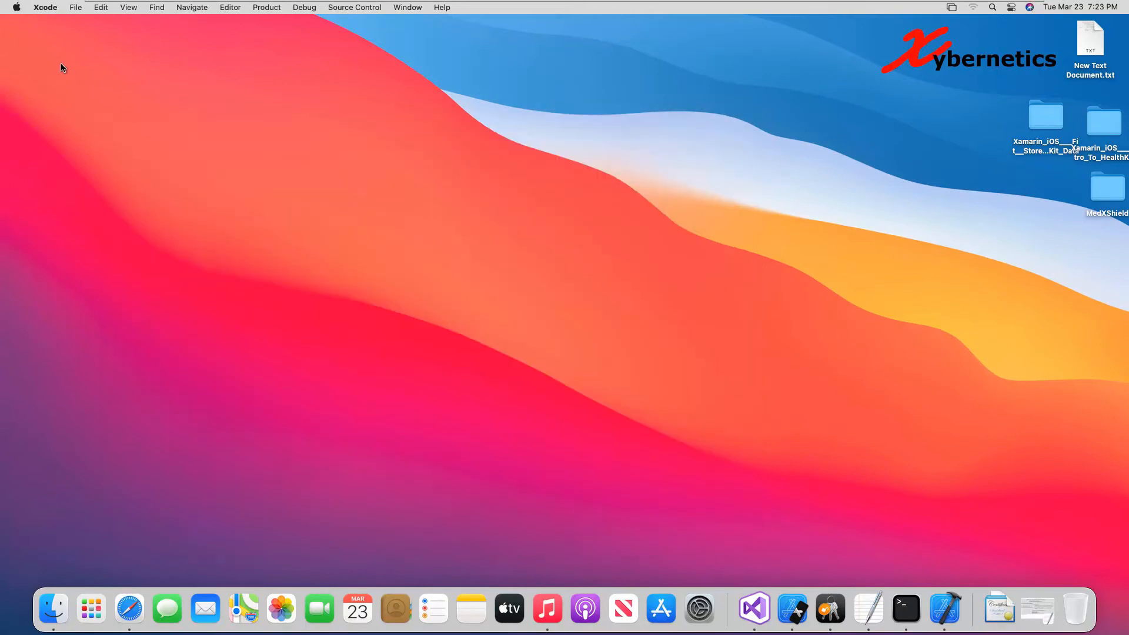
Return to the desktop and show About This Mac from the Apple menu.
left_click(53, 608)
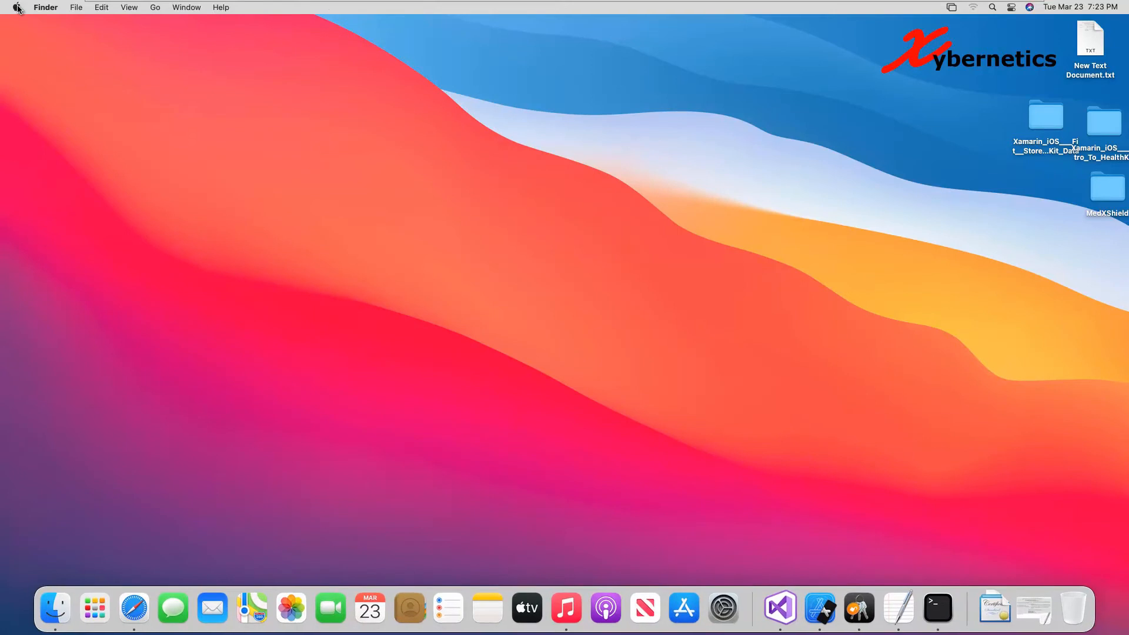
mouse_move(27, 28)
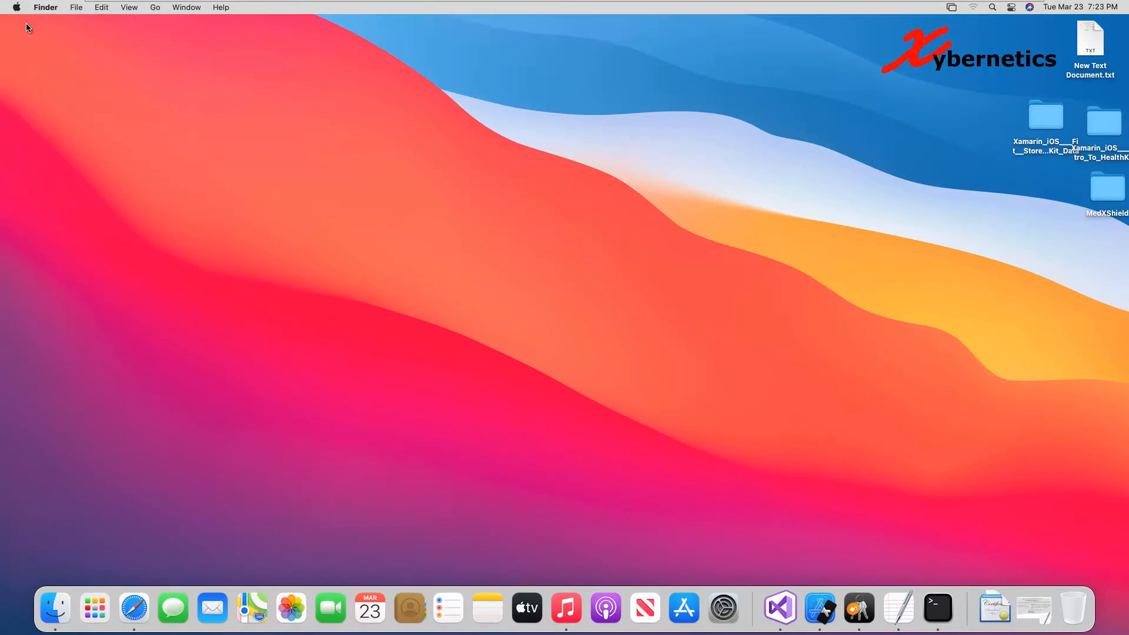
left_click(16, 7)
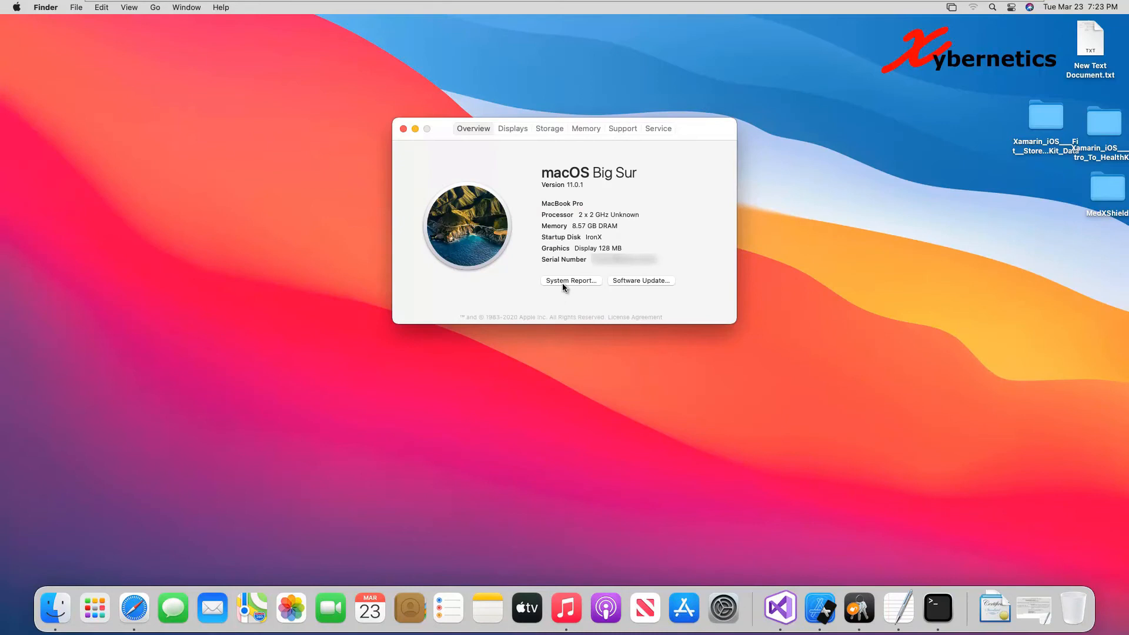
View the System Report's USB section showing the iPad on the USB 3.0 Bus at up to 480 Mb/s.
left_click(571, 280)
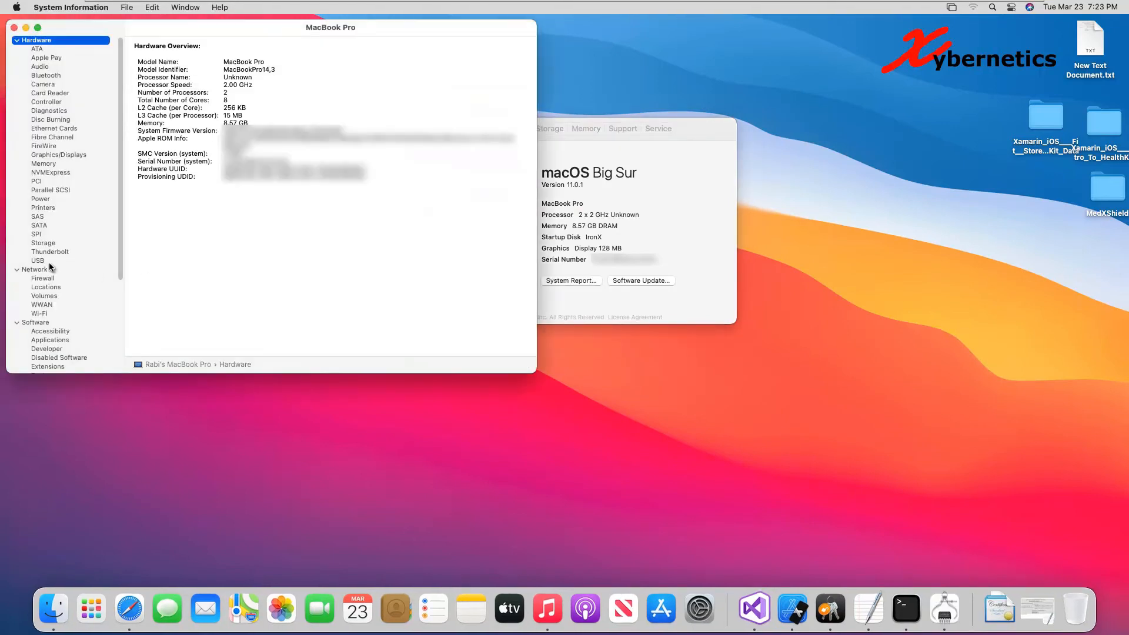
left_click(37, 260)
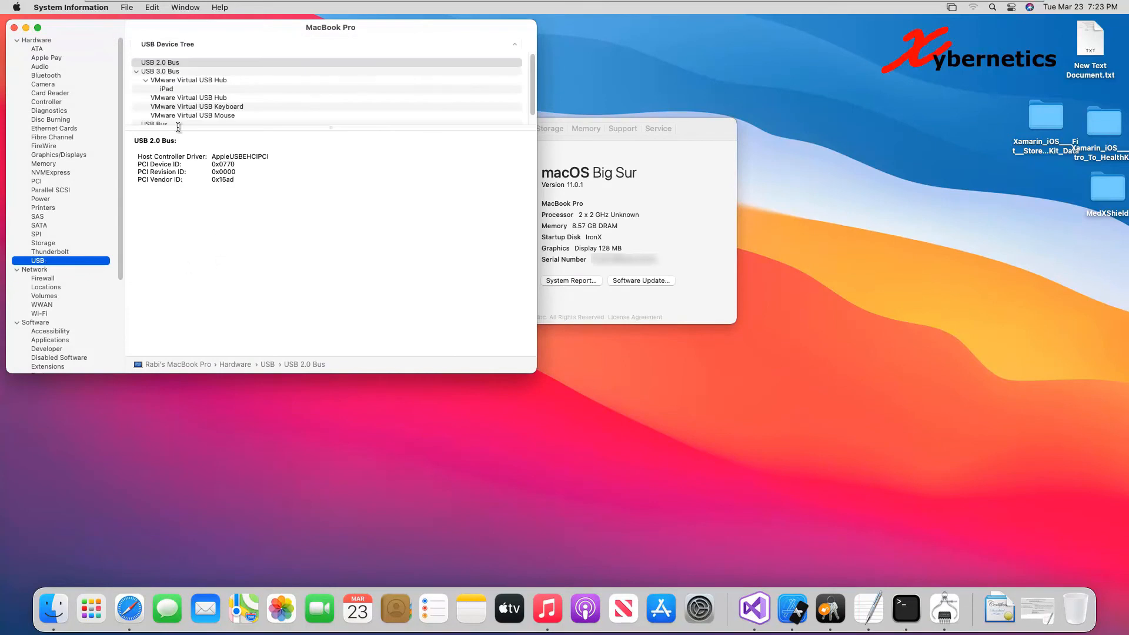
left_click(166, 88)
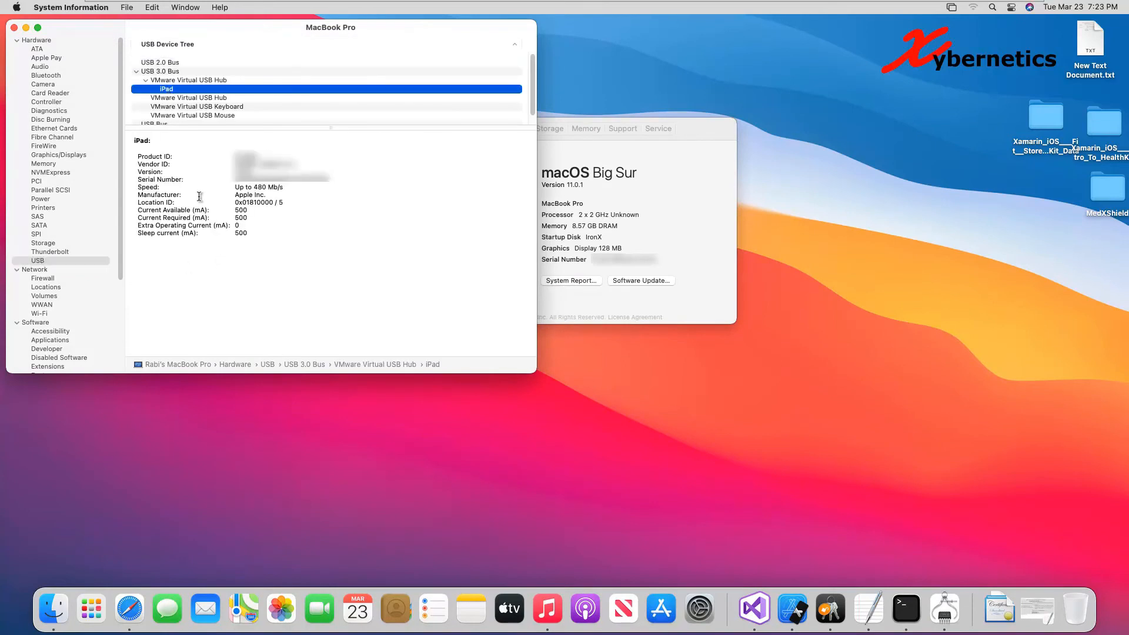
mouse_move(209, 57)
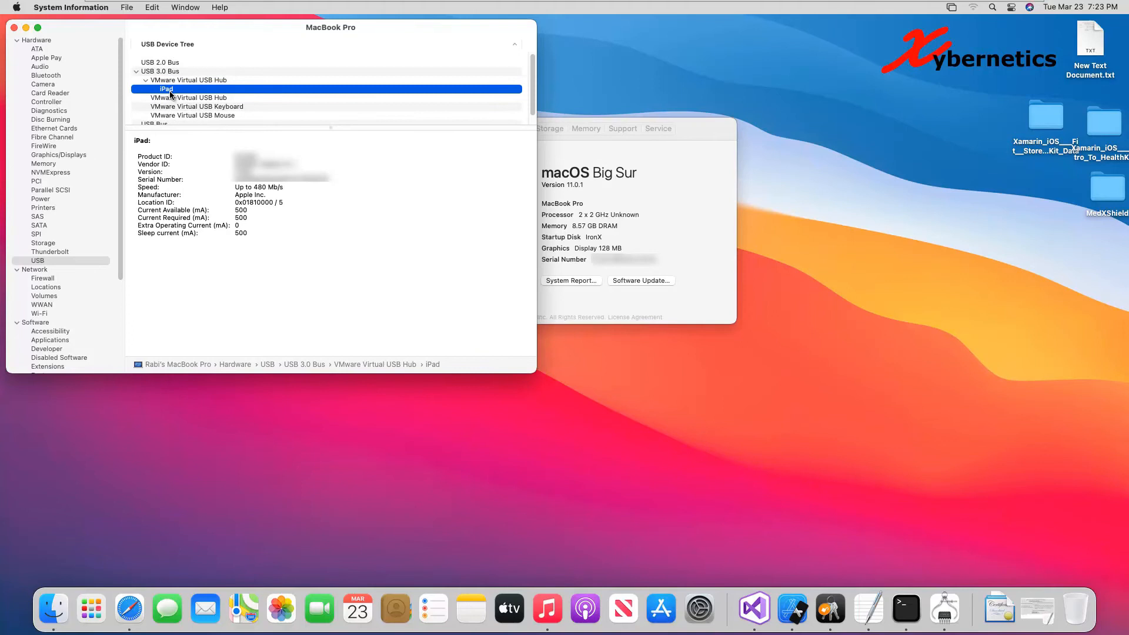
mouse_move(15, 27)
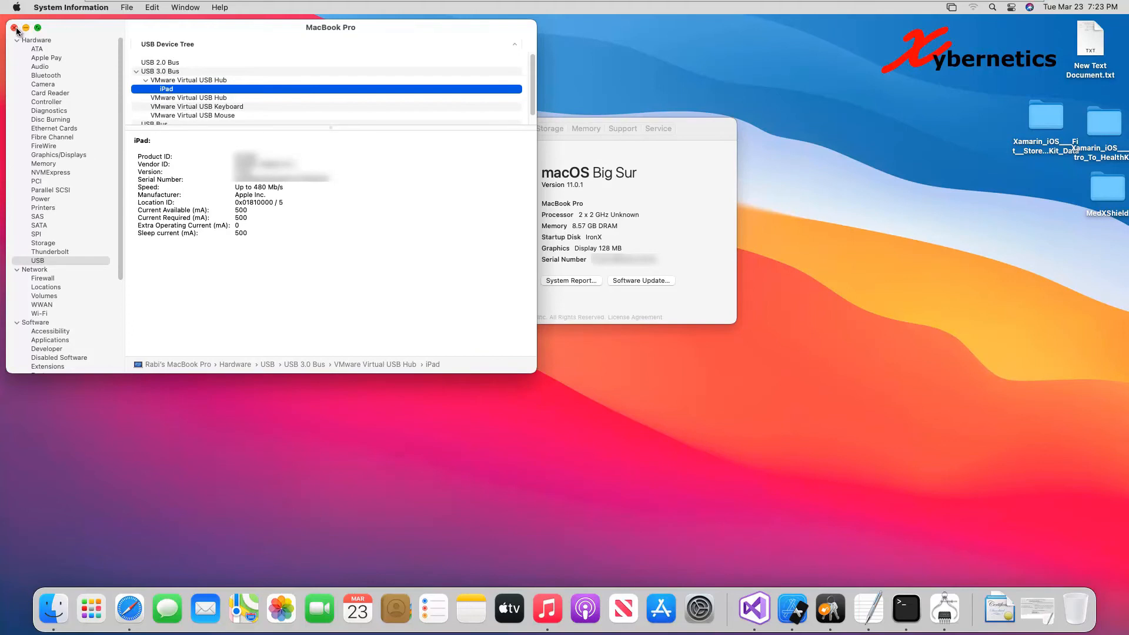
Close System Information and the About This Mac window.
left_click(14, 31)
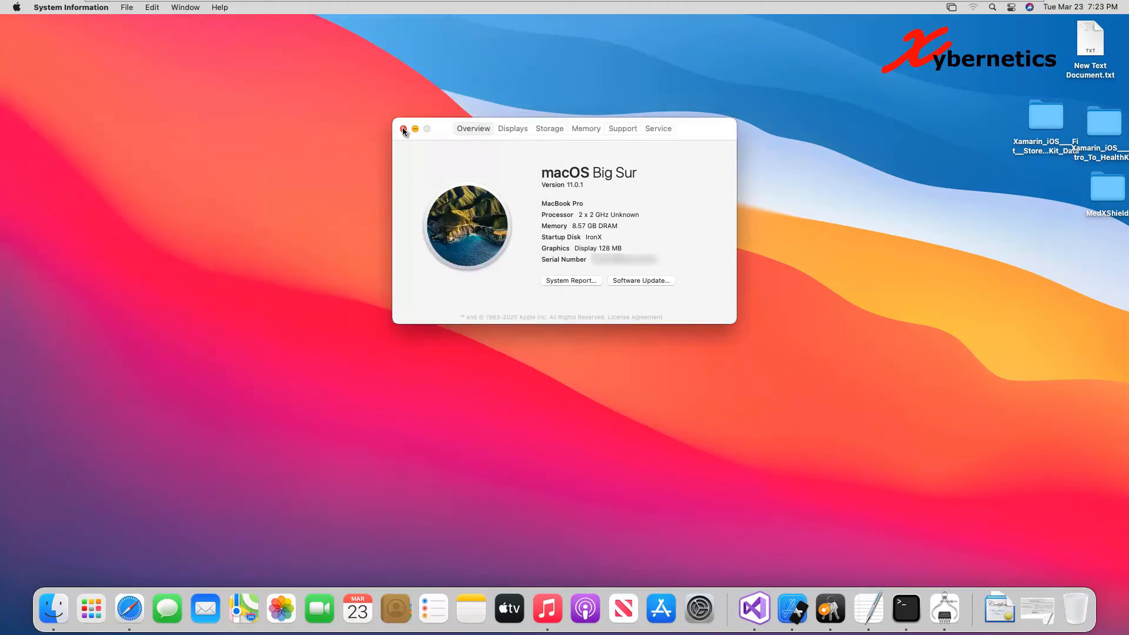
left_click(404, 129)
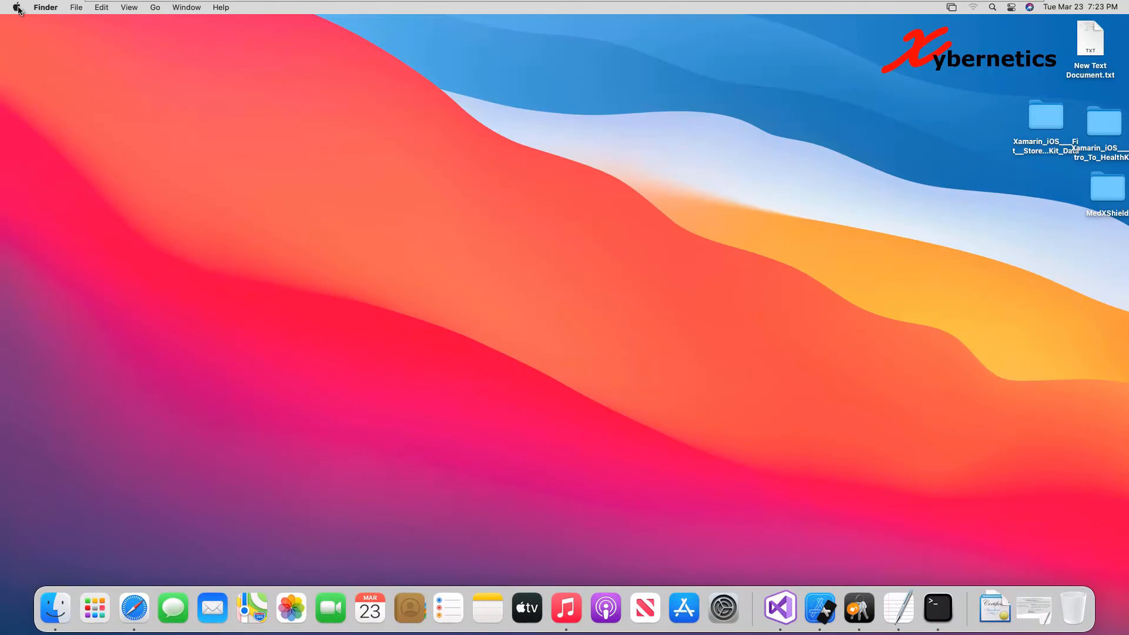
Shut down the macOS Big Sur guest from the Apple menu and confirm.
left_click(16, 7)
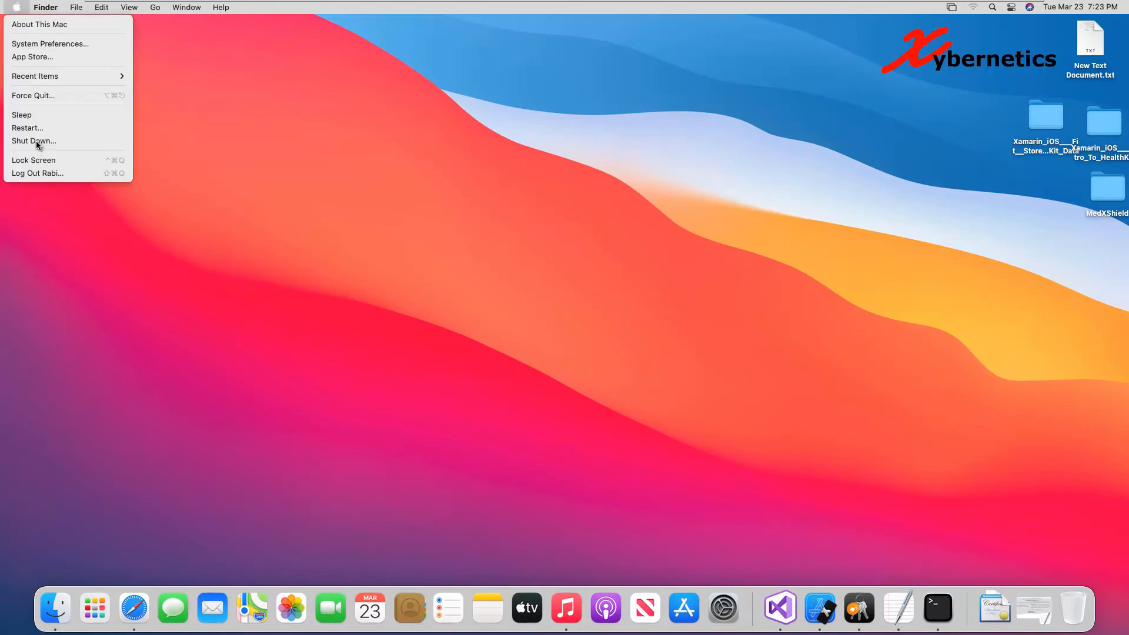
left_click(35, 140)
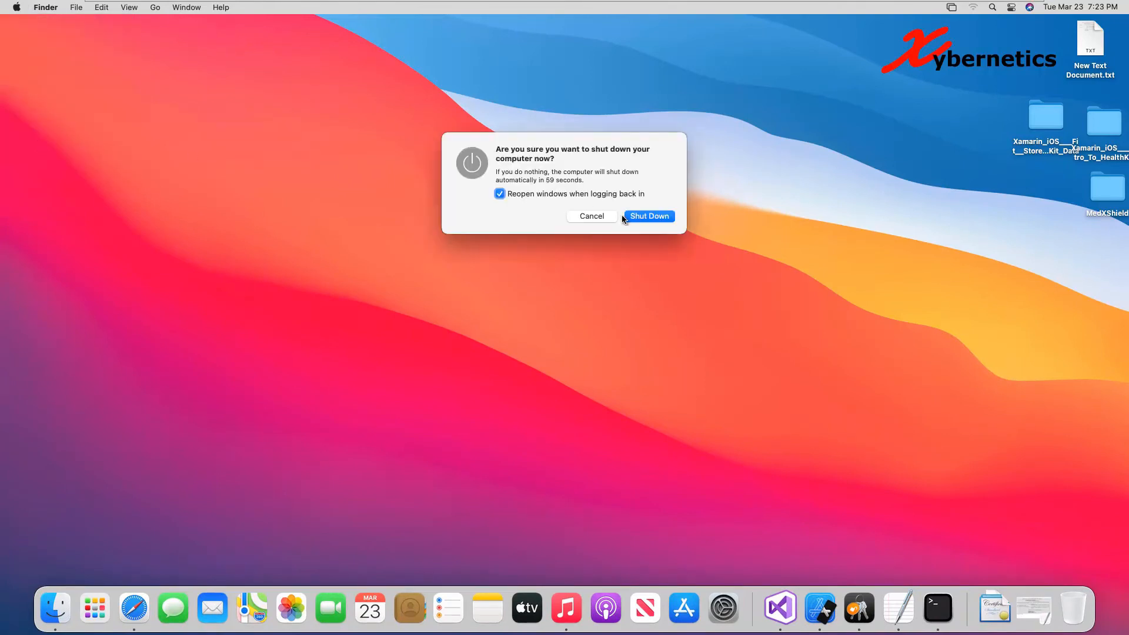
left_click(592, 217)
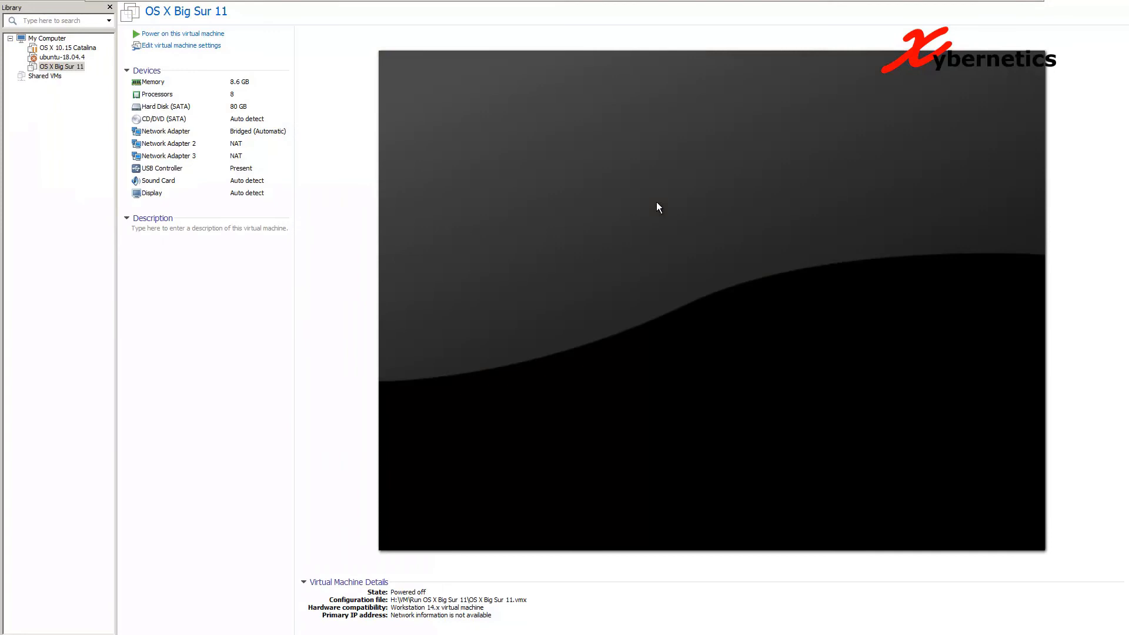
mouse_move(339, 117)
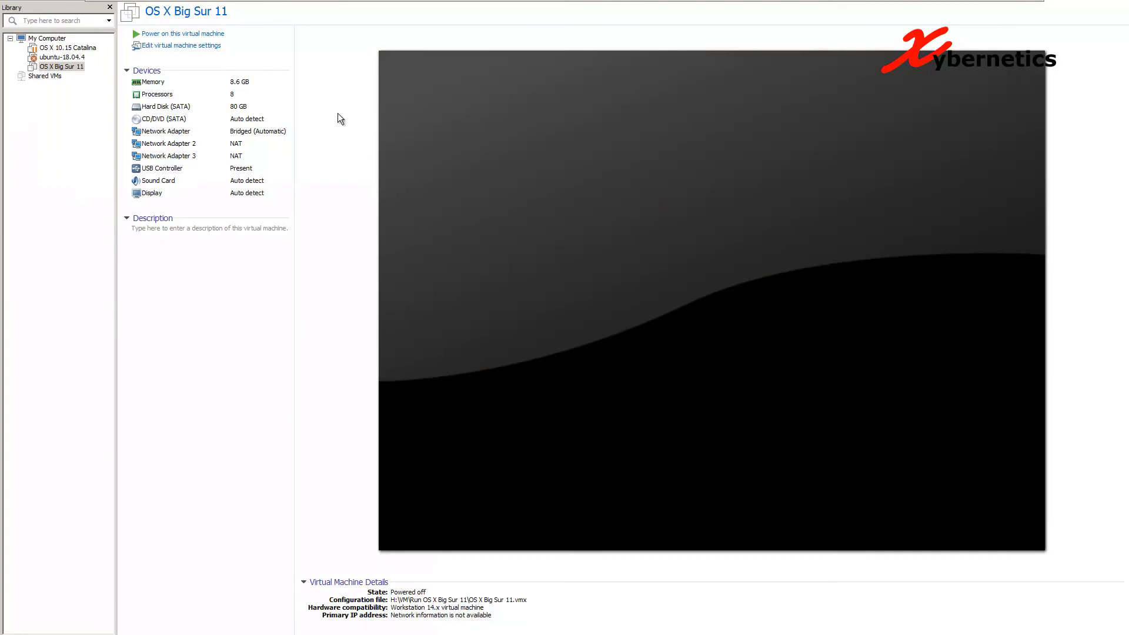
Set the VM's USB Controller compatibility to USB 2.0 in its settings and power the machine on again.
left_click(179, 45)
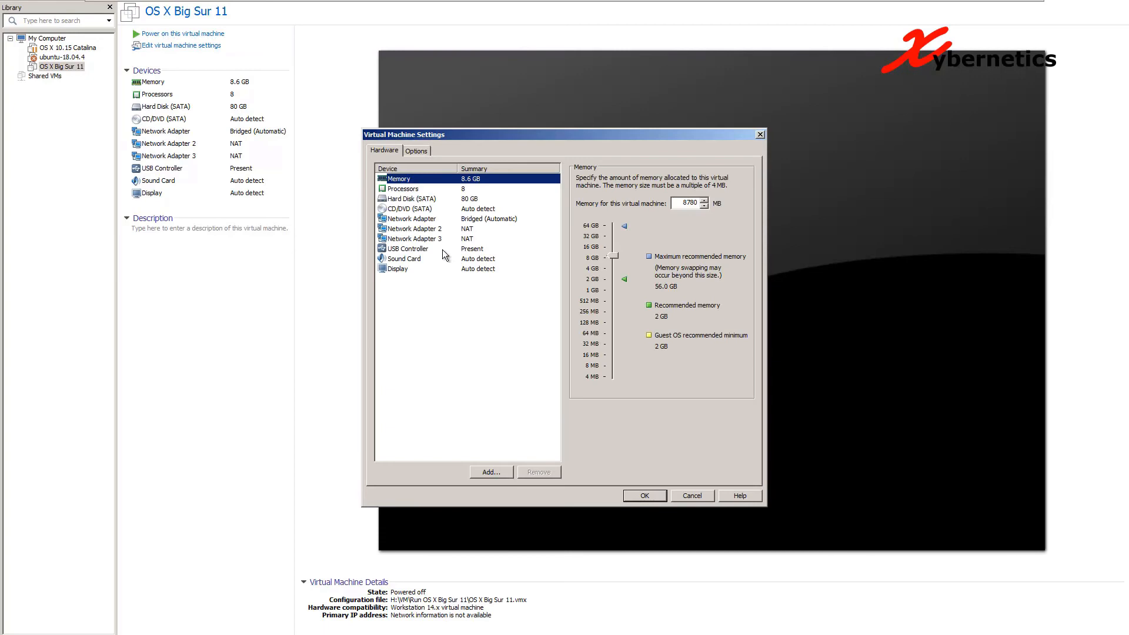
left_click(672, 179)
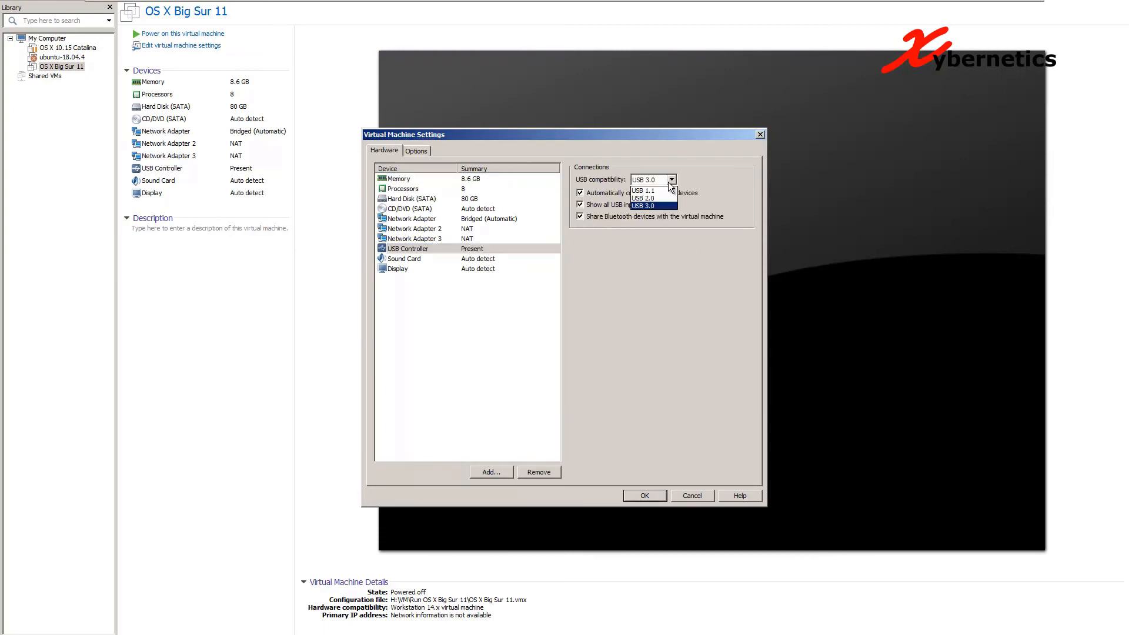
left_click(644, 198)
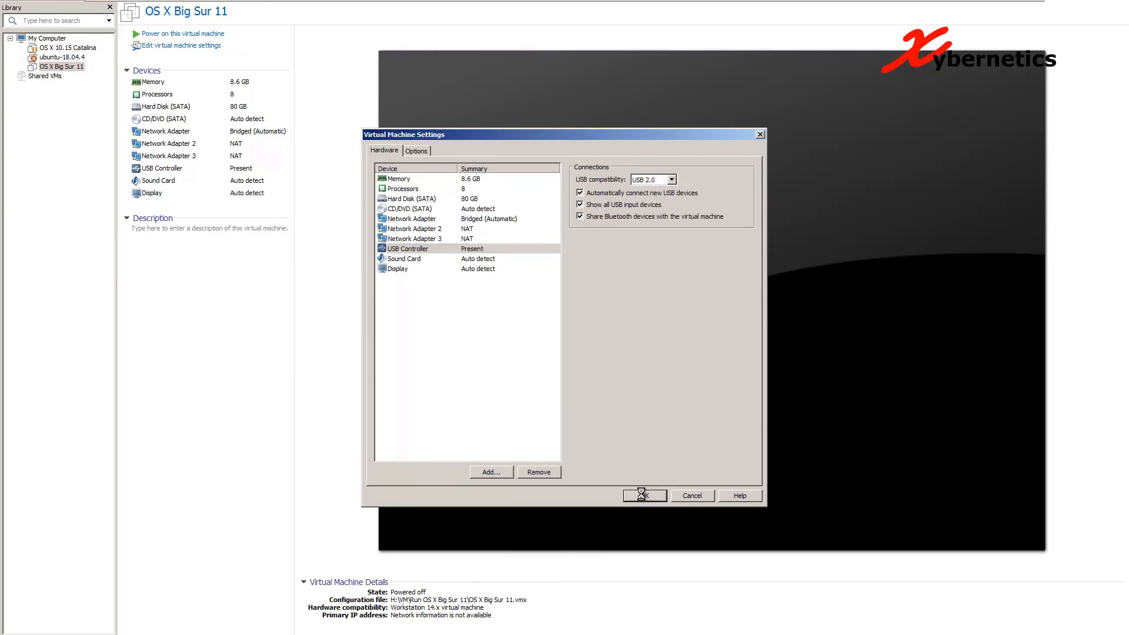
left_click(642, 495)
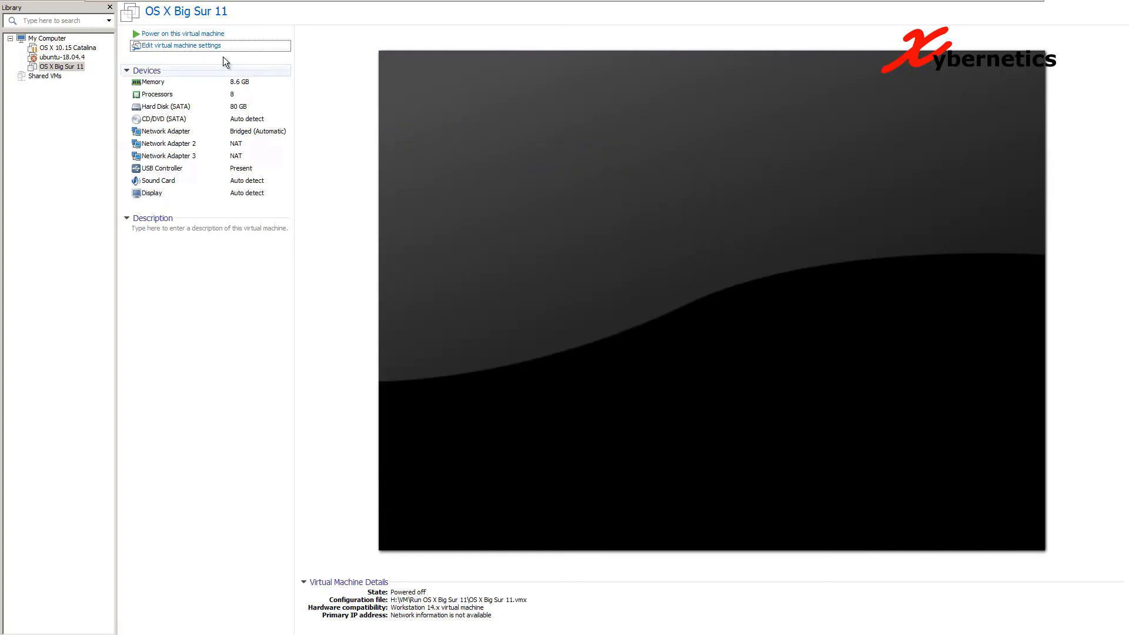
left_click(184, 33)
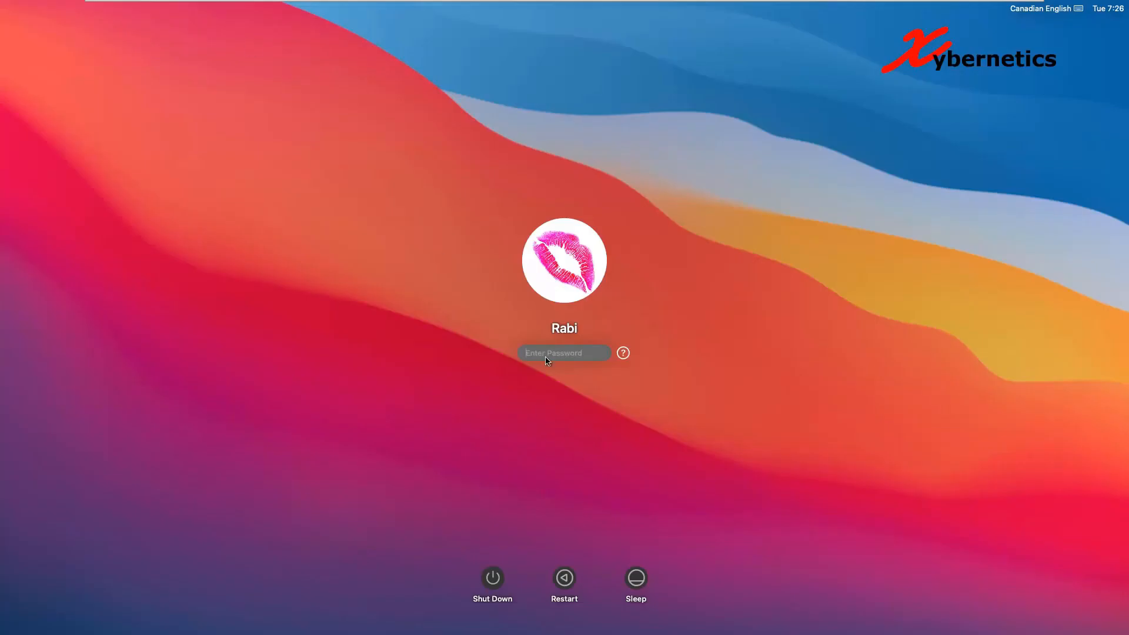
Enter the account password on the Big Sur login screen and log in to the desktop.
type("password")
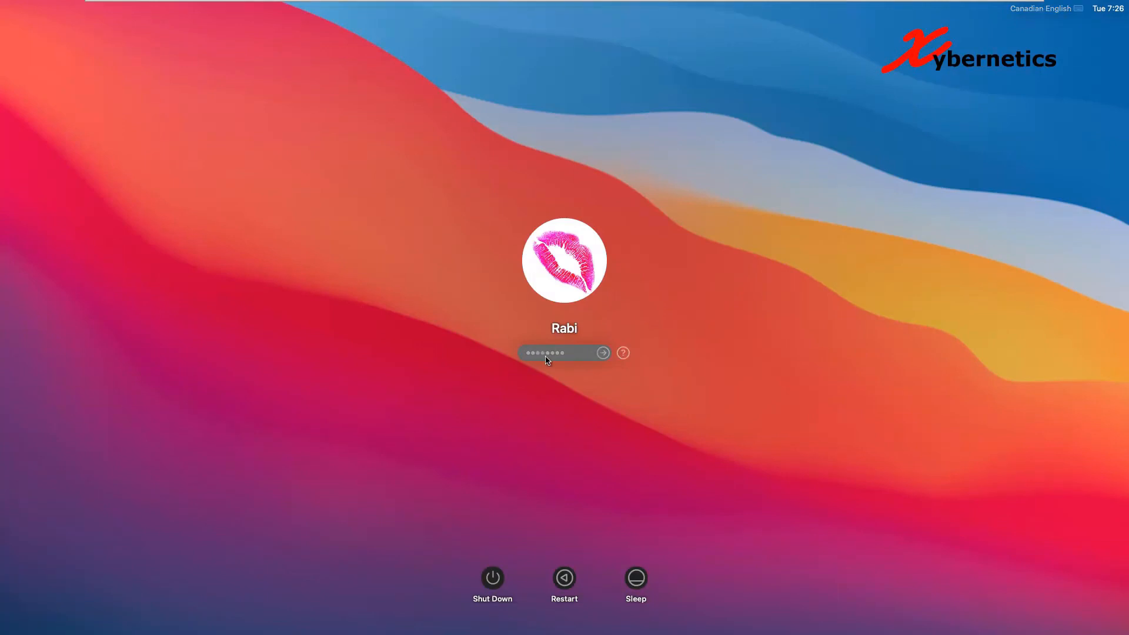
left_click(602, 353)
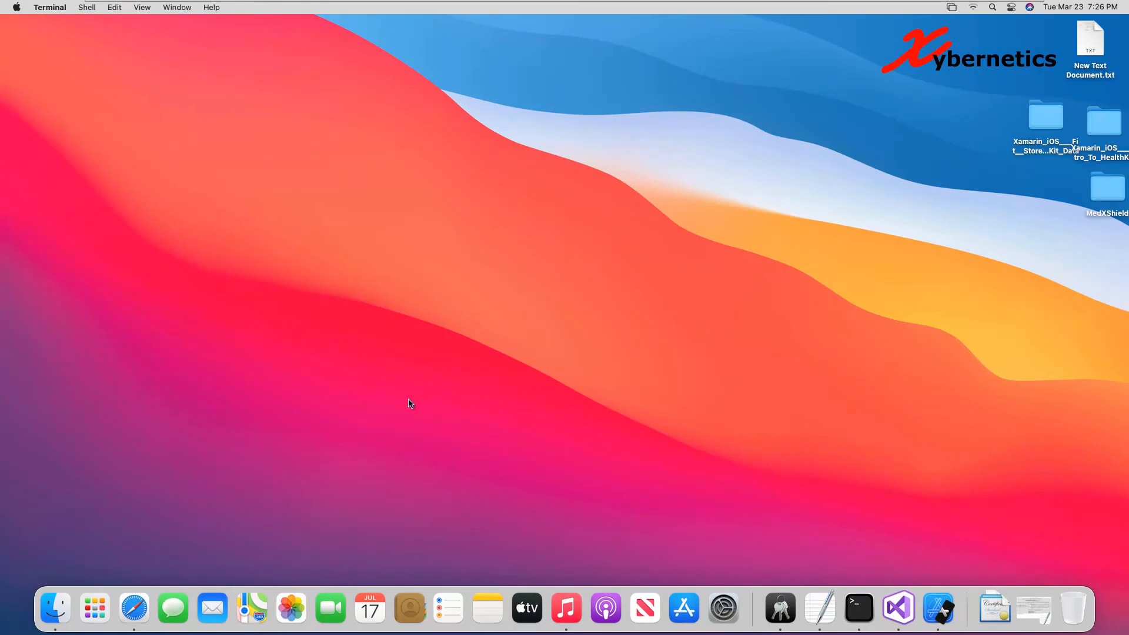
Launch Xcode again from Finder's Applications folder so its welcome window appears.
left_click(55, 608)
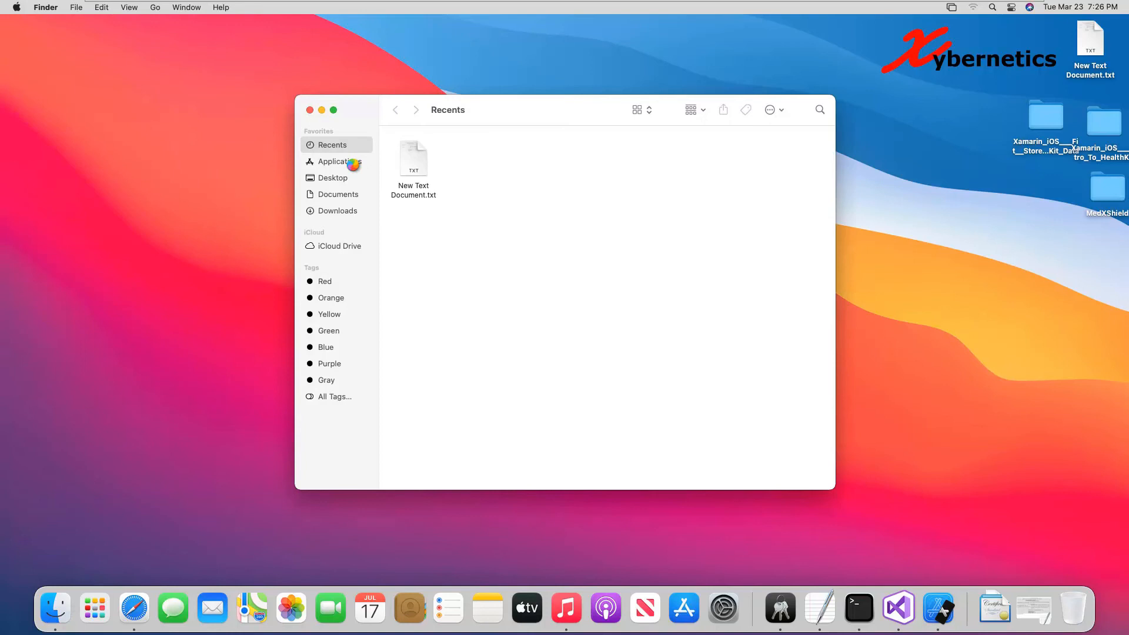
left_click(338, 161)
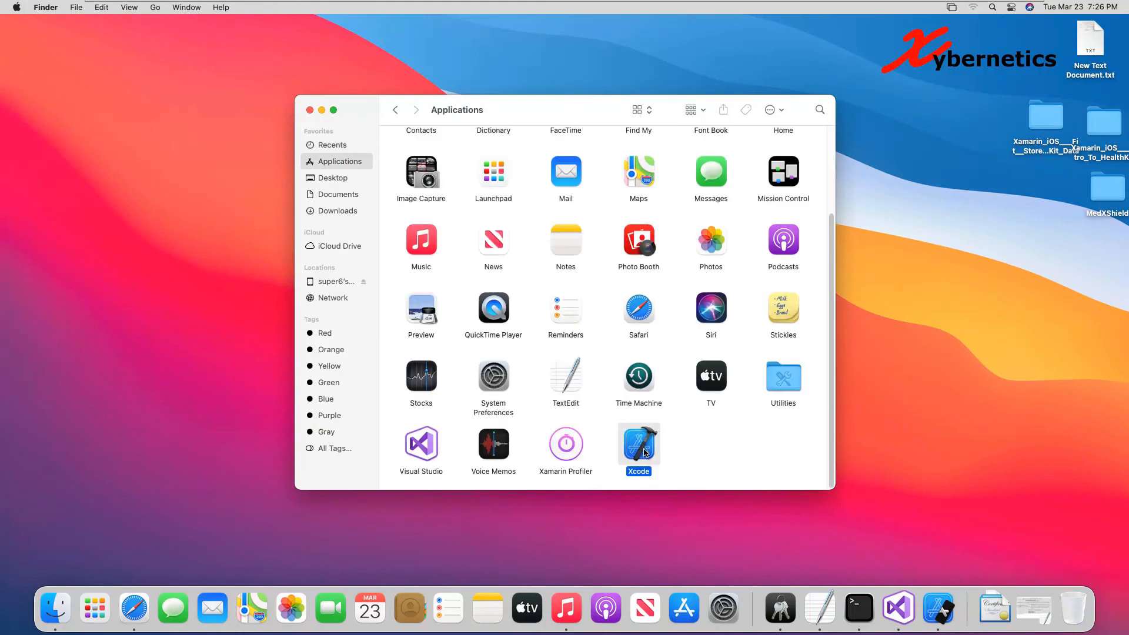
double_click(638, 447)
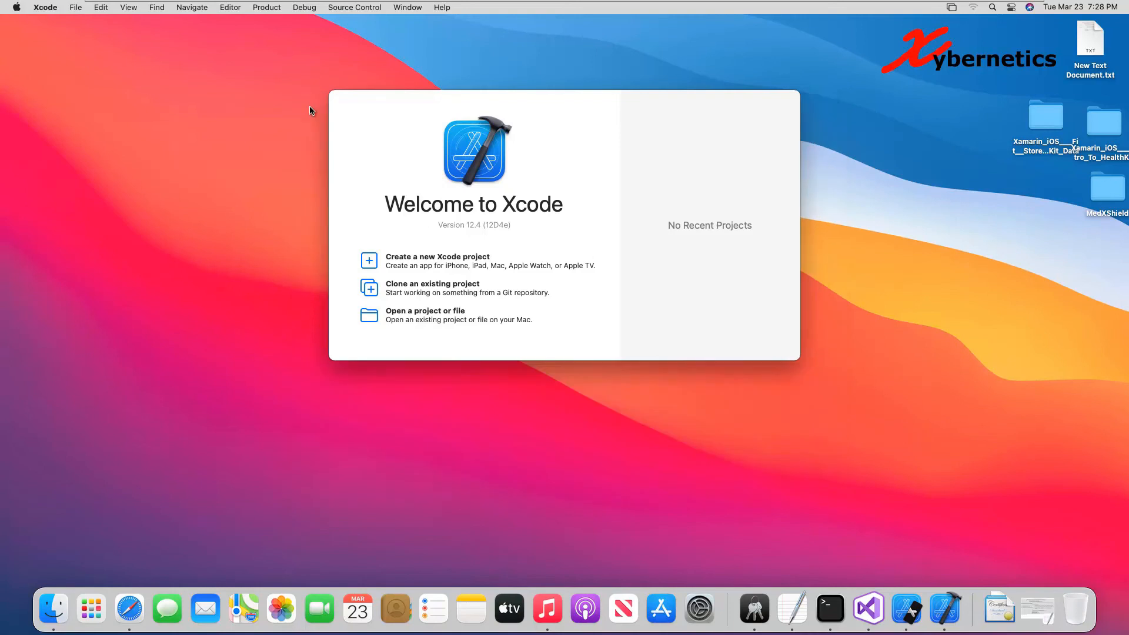
mouse_move(219, 12)
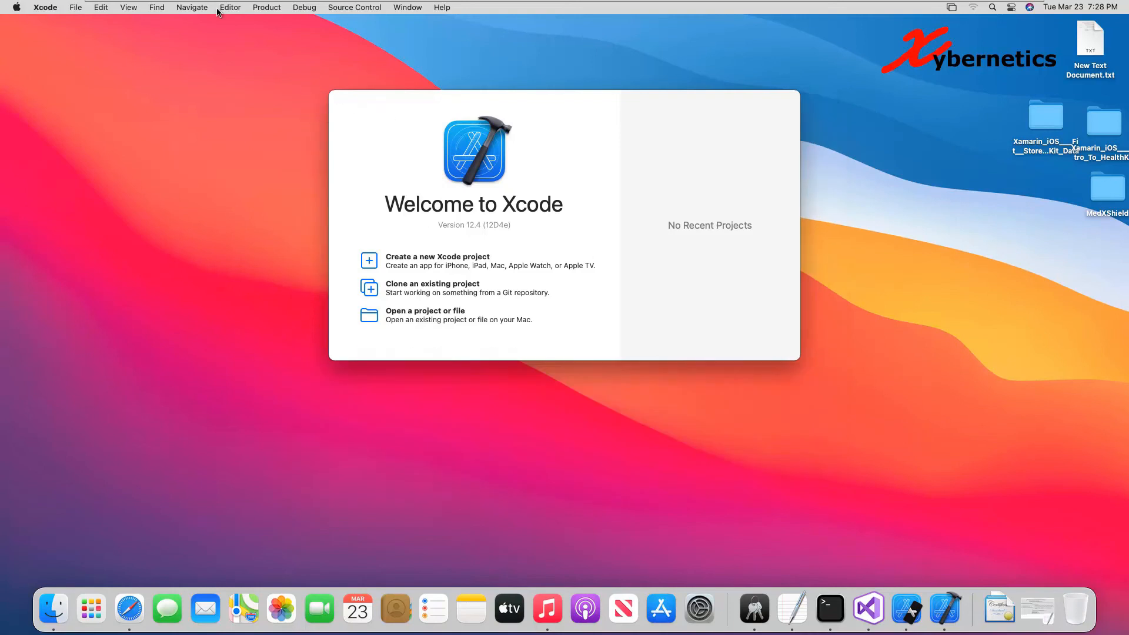
left_click(186, 8)
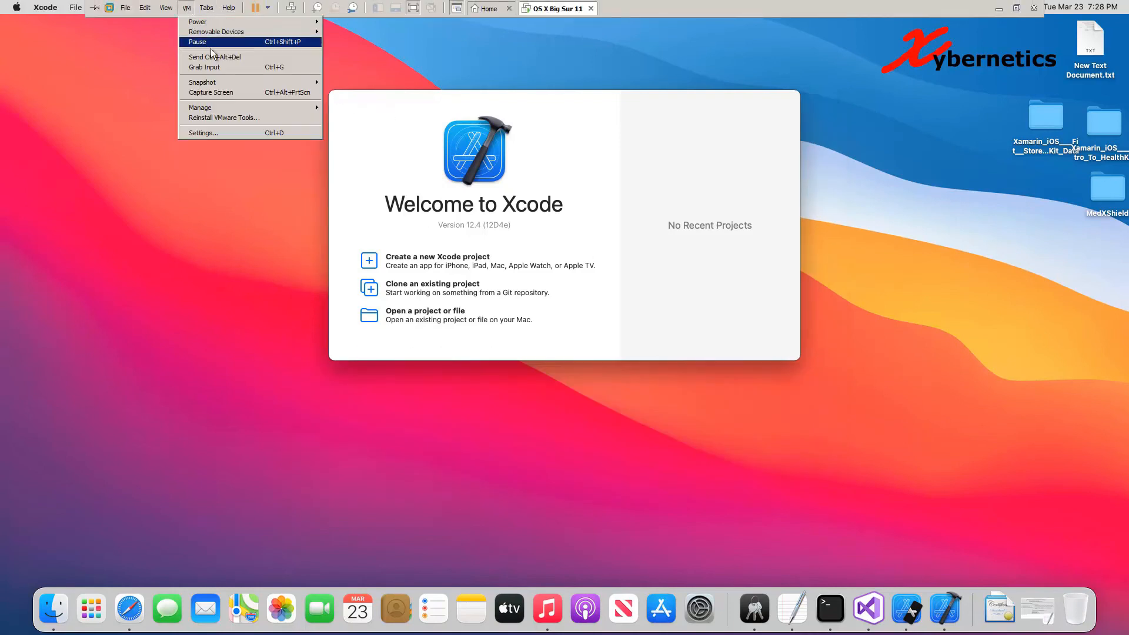
mouse_move(217, 31)
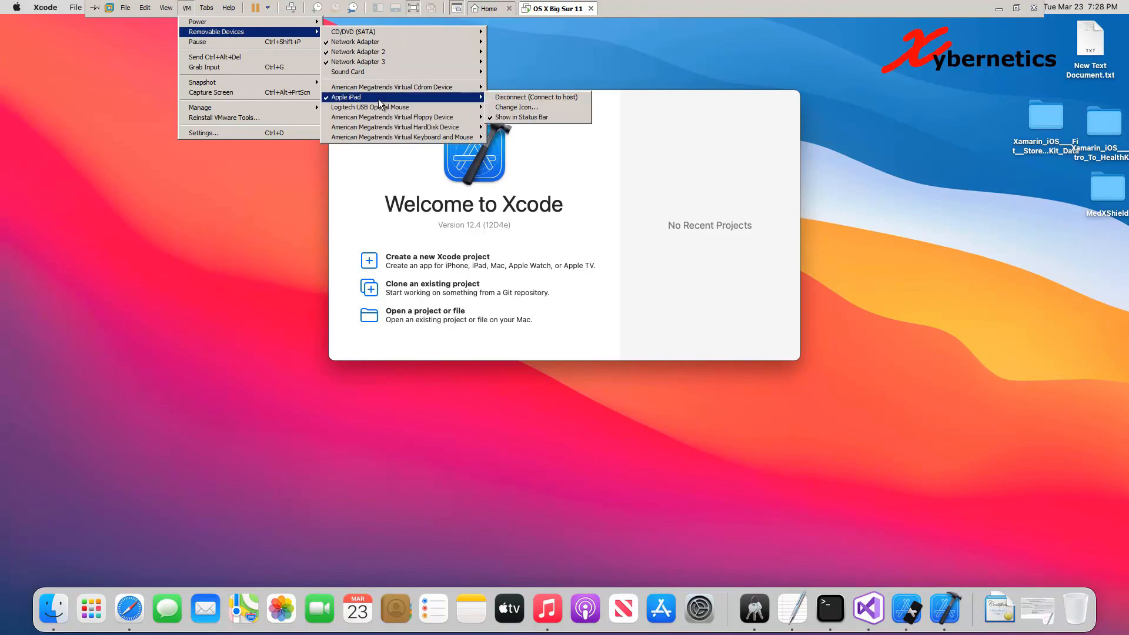
left_click(394, 164)
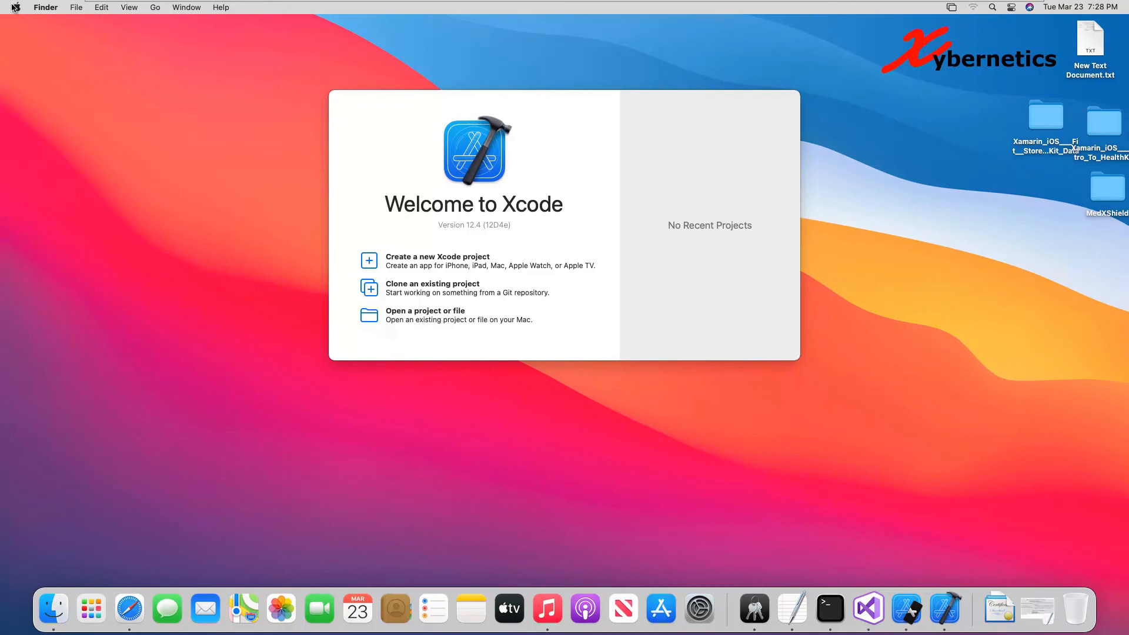
left_click(15, 7)
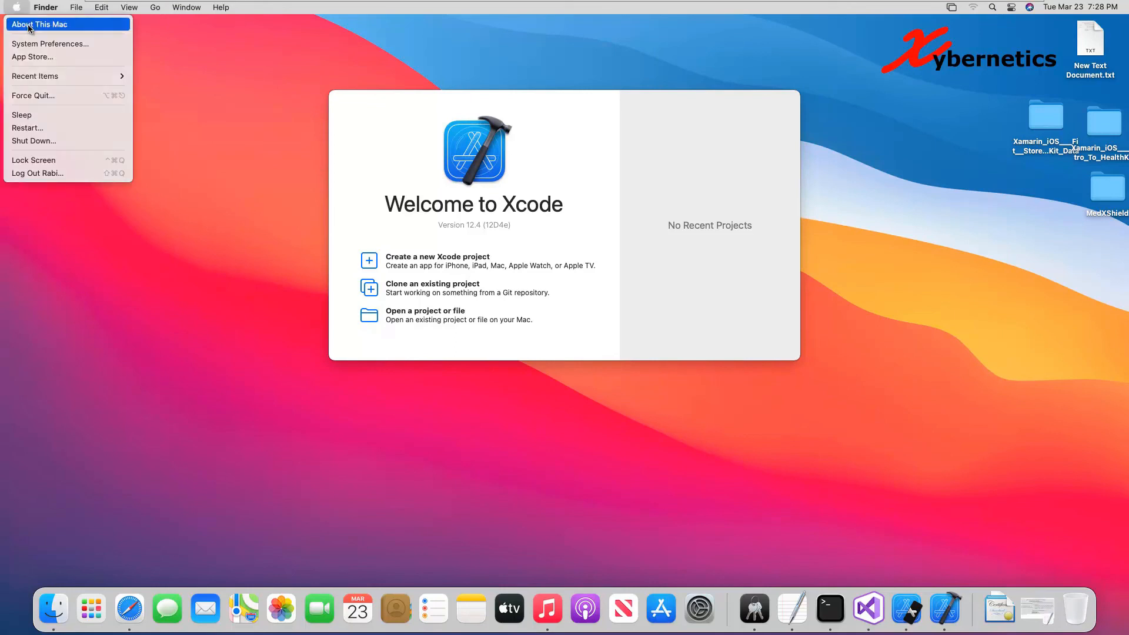
left_click(39, 24)
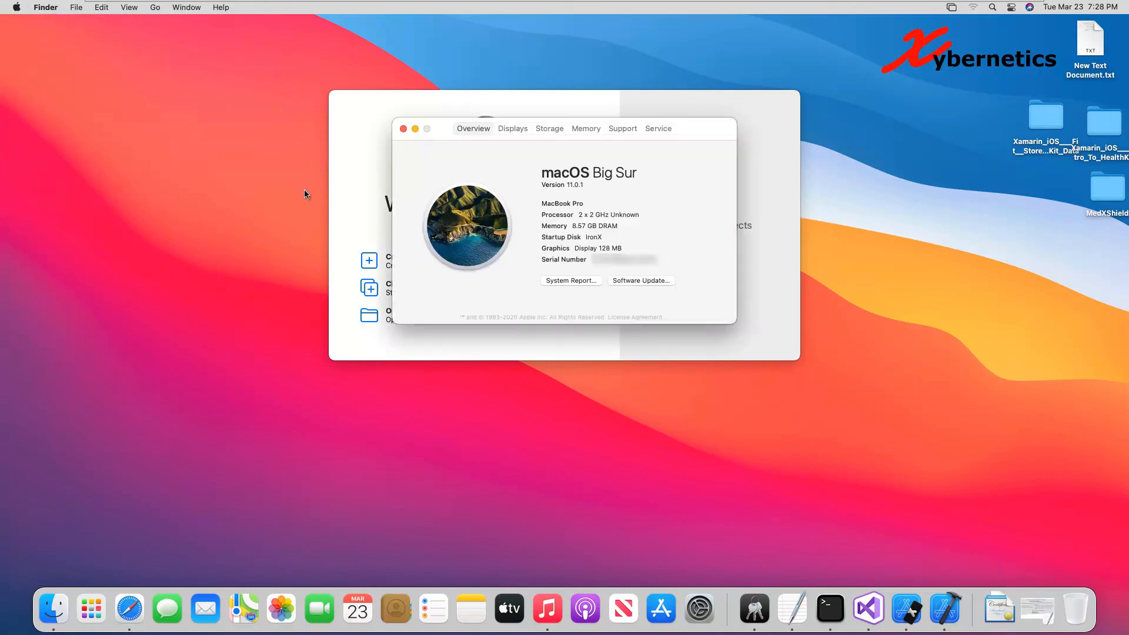
left_click(570, 280)
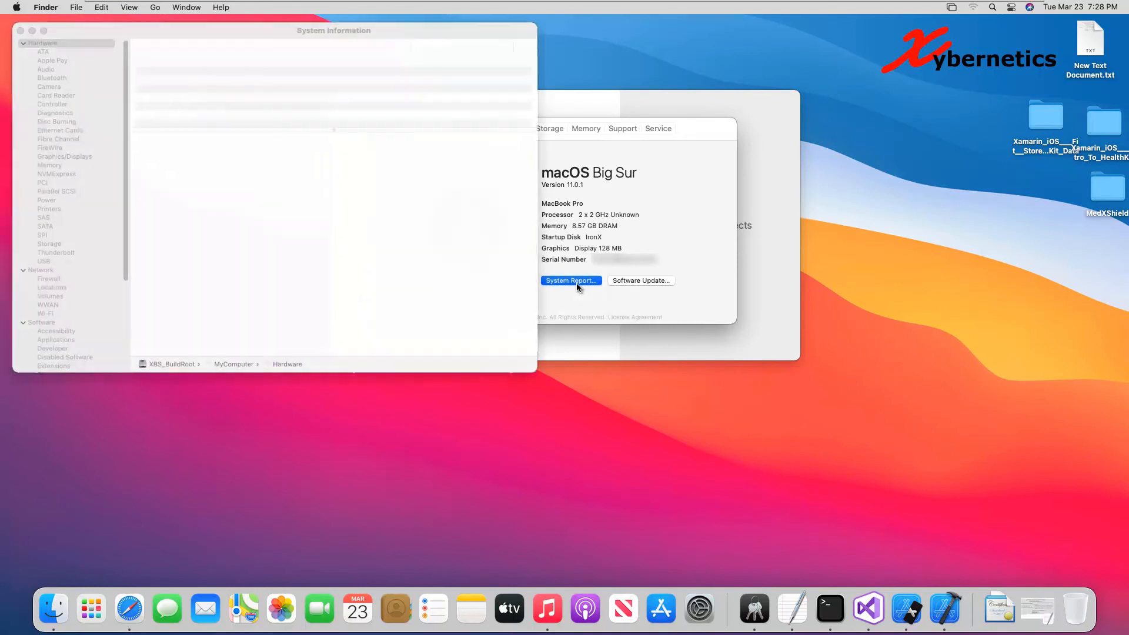
left_click(569, 280)
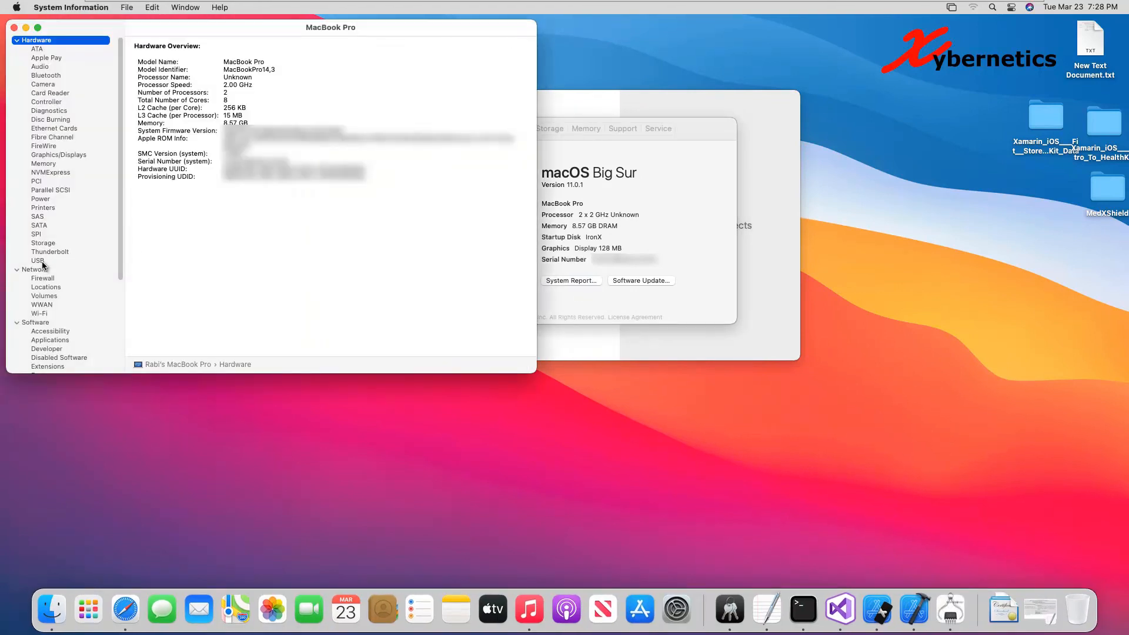
left_click(38, 260)
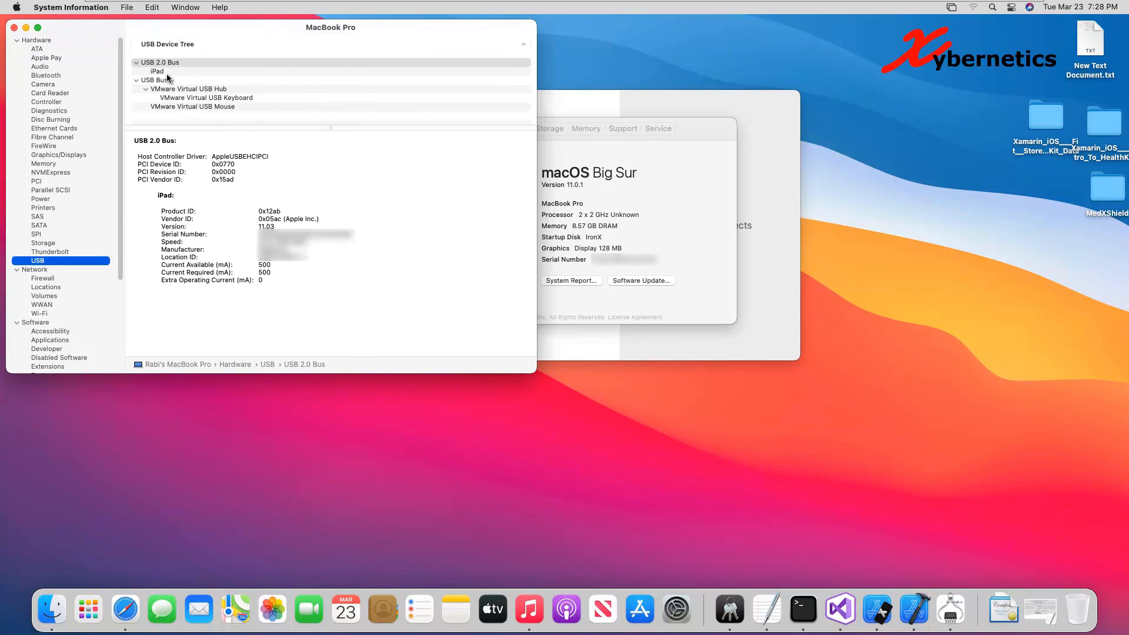
left_click(156, 70)
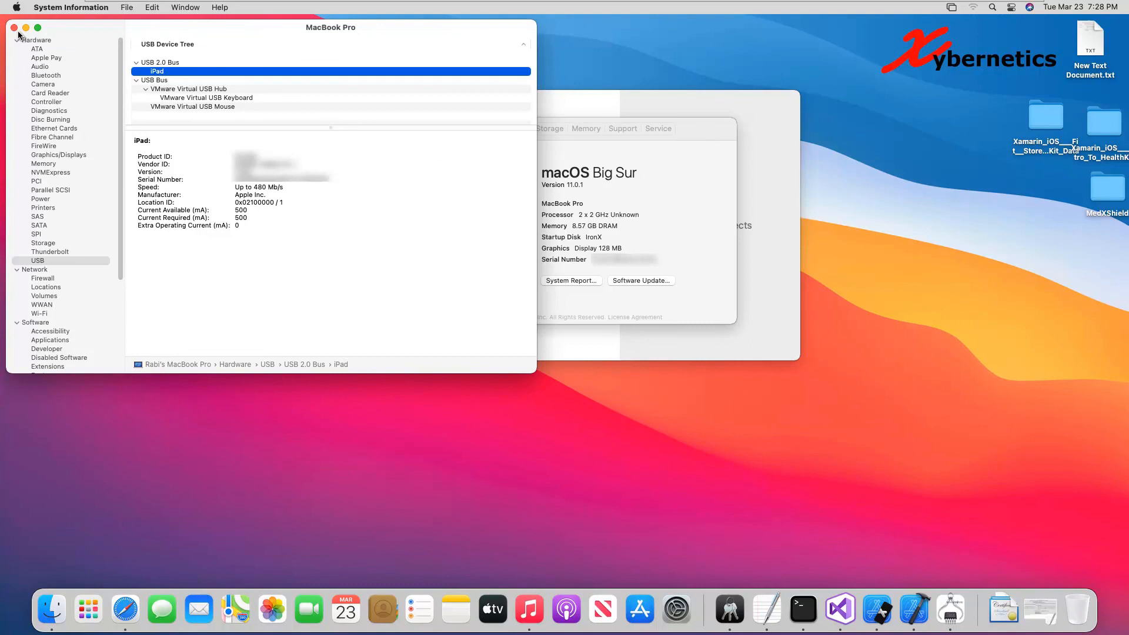
left_click(14, 27)
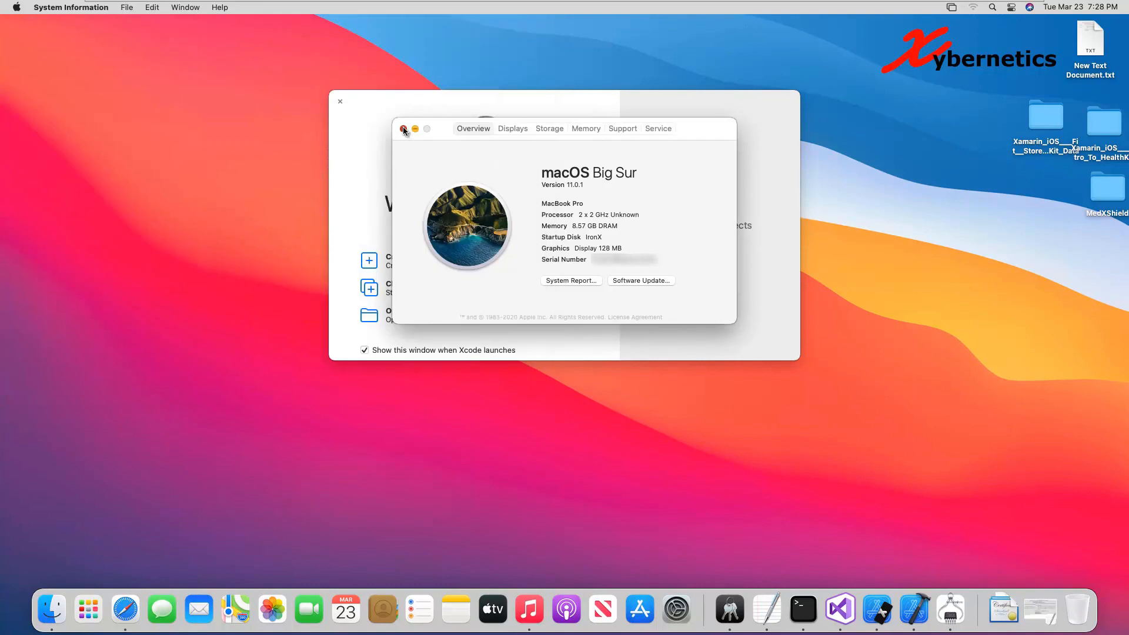
left_click(403, 130)
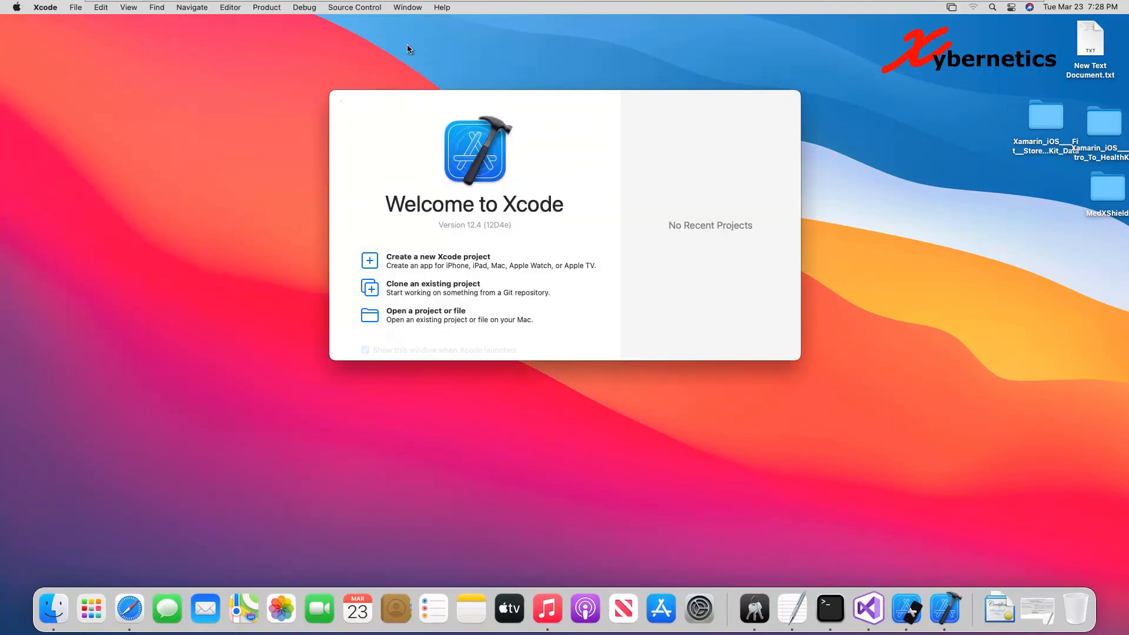
Show Devices and Simulators listing super6's iPad (iPad Air, iOS 14.4.1) as locked and not paired.
left_click(408, 7)
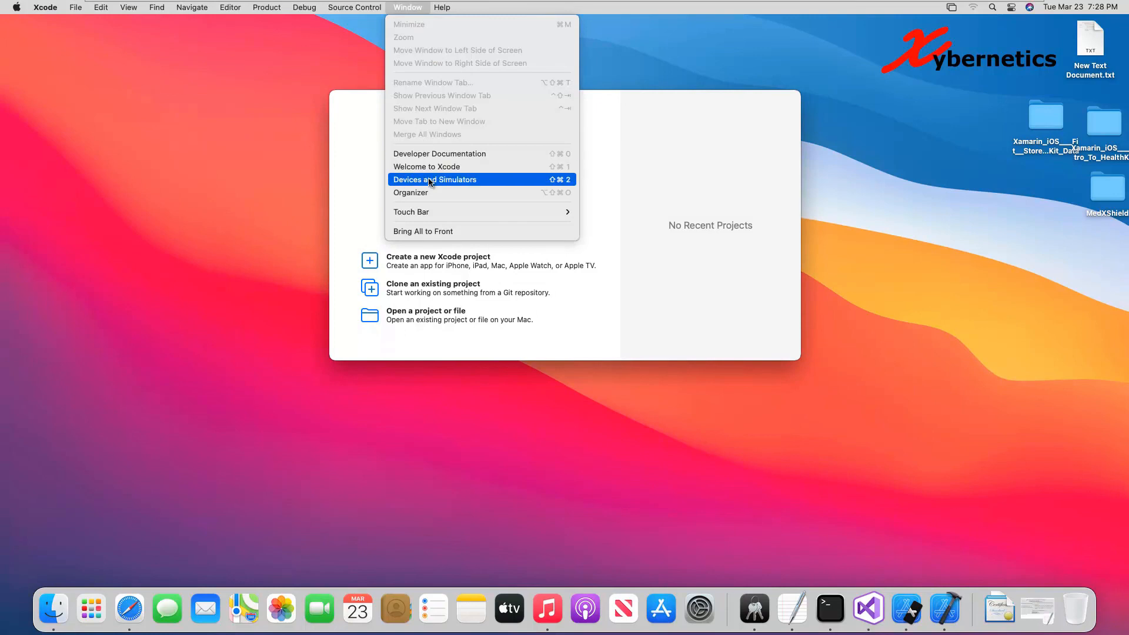
left_click(434, 179)
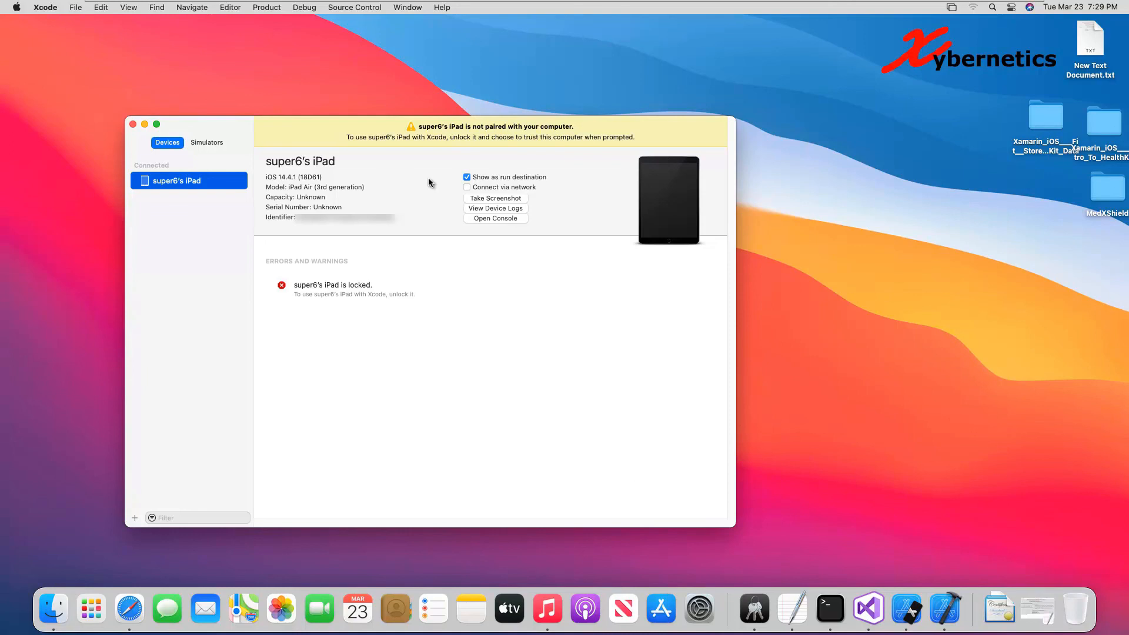
mouse_move(767, 7)
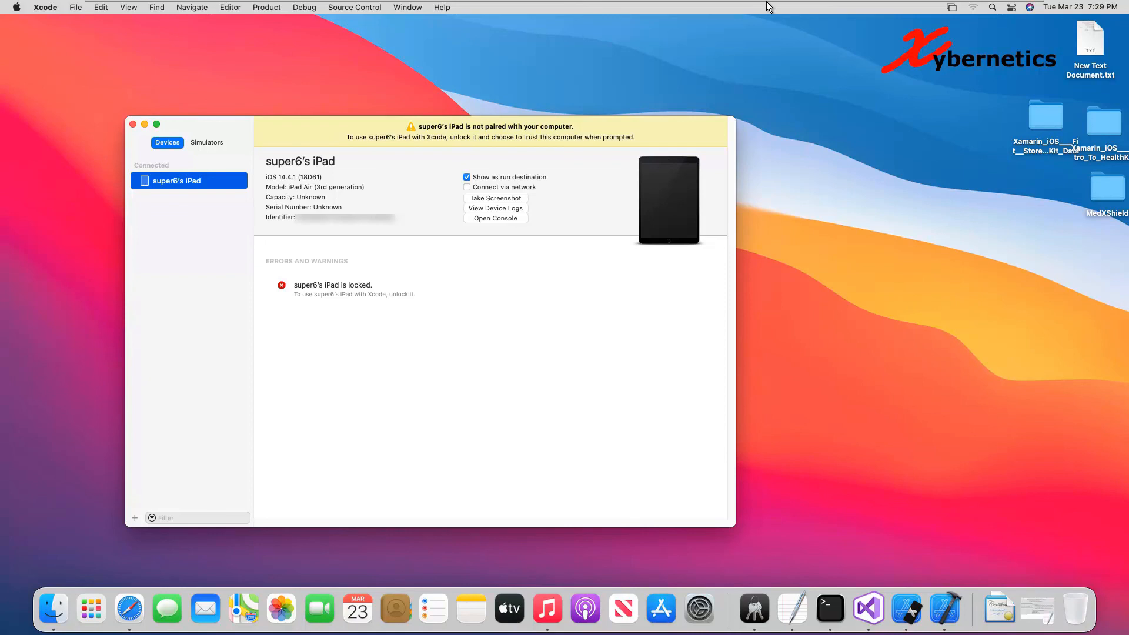